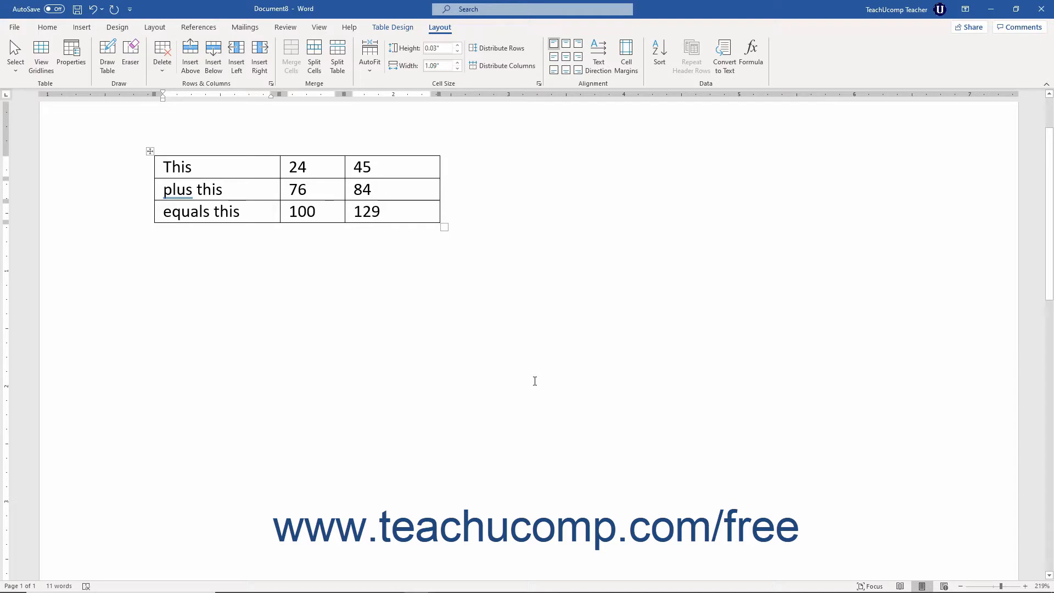
pyautogui.moveTo(534, 572)
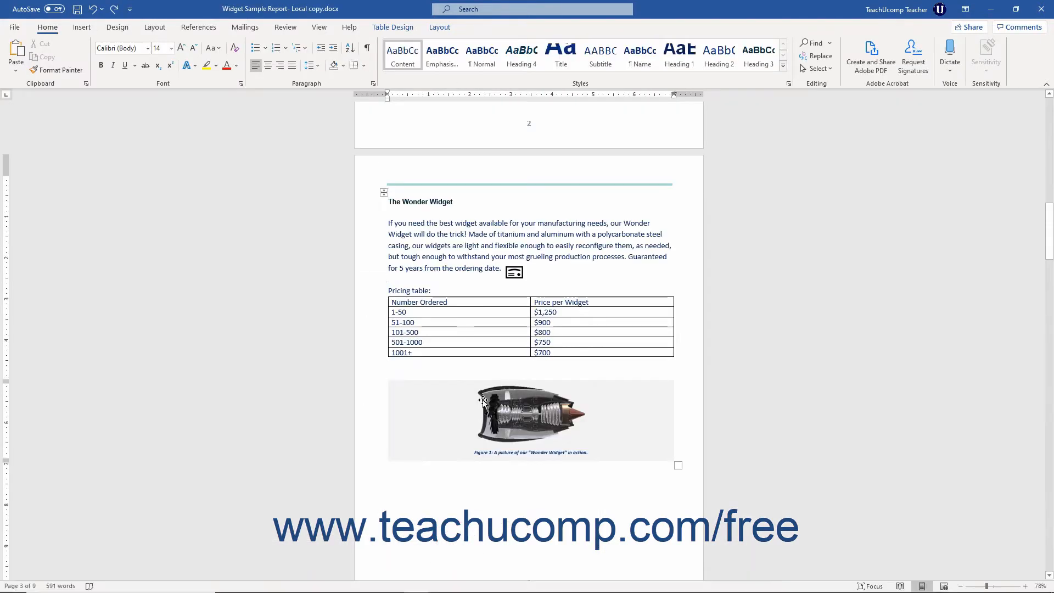
pyautogui.moveTo(454, 193)
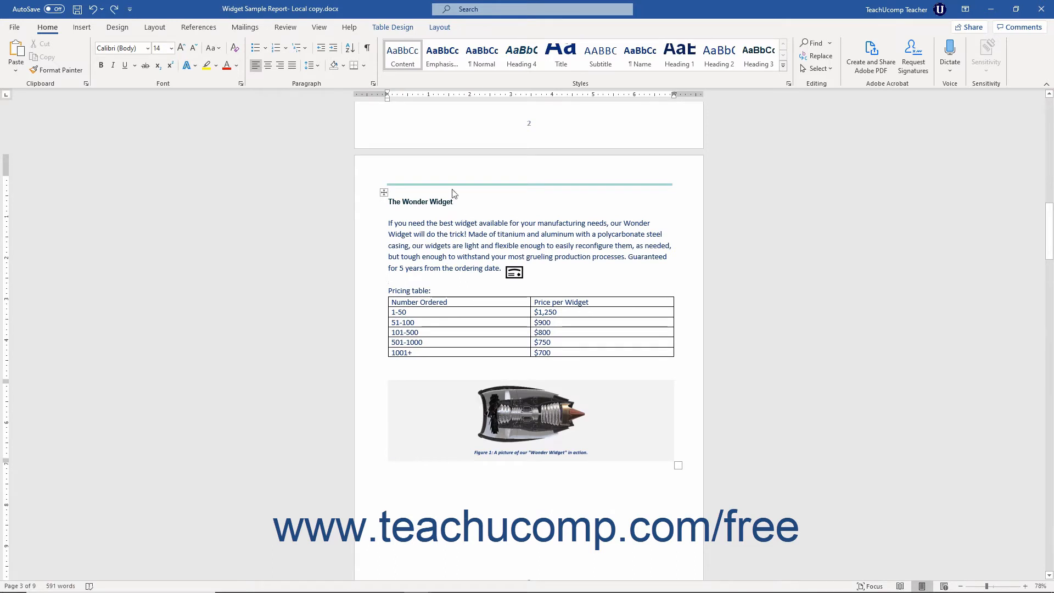
# Select the layout table holding the widget article in the open document.
pyautogui.click(384, 192)
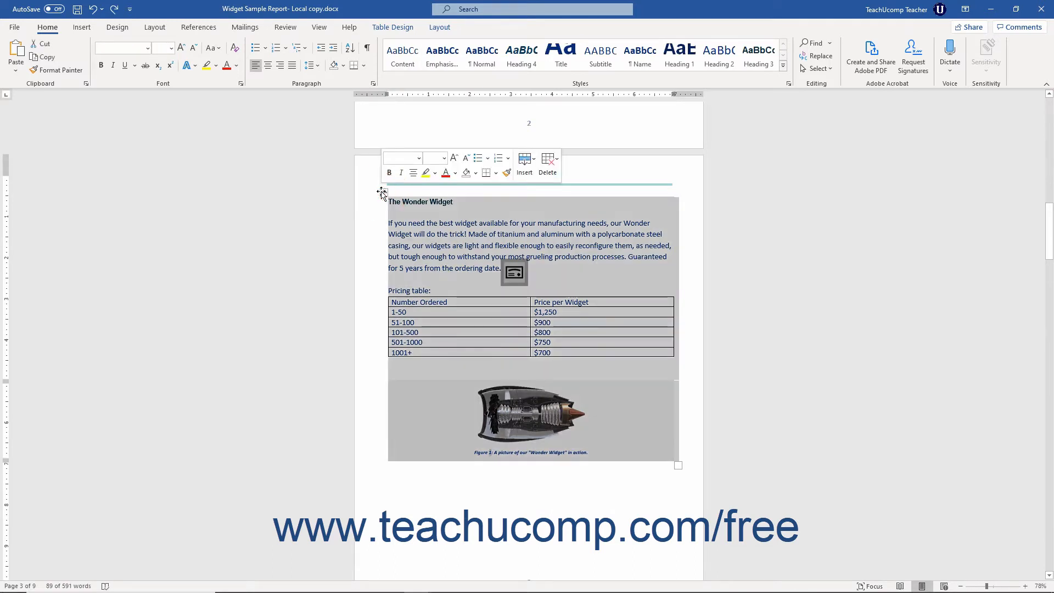
pyautogui.click(462, 290)
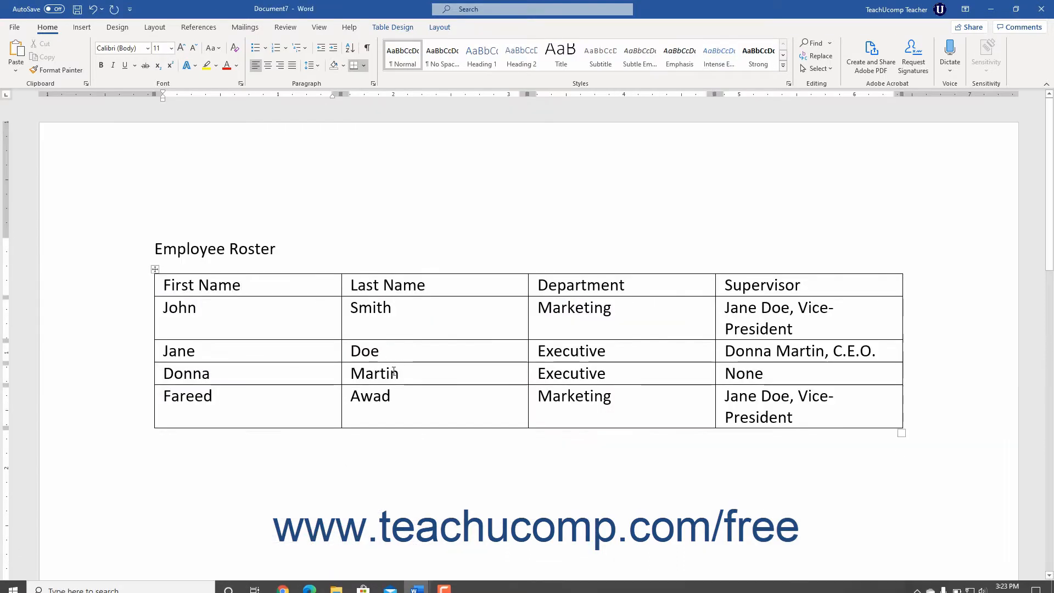
pyautogui.click(241, 284)
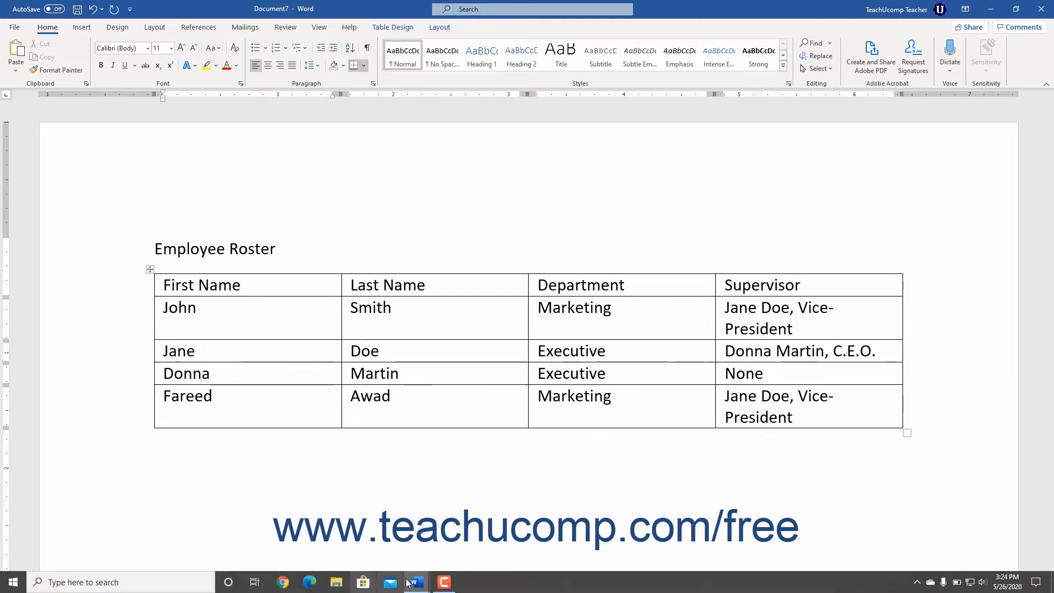
# In the Widget Sample Report, select its table and go to the File start screen.
pyautogui.click(414, 581)
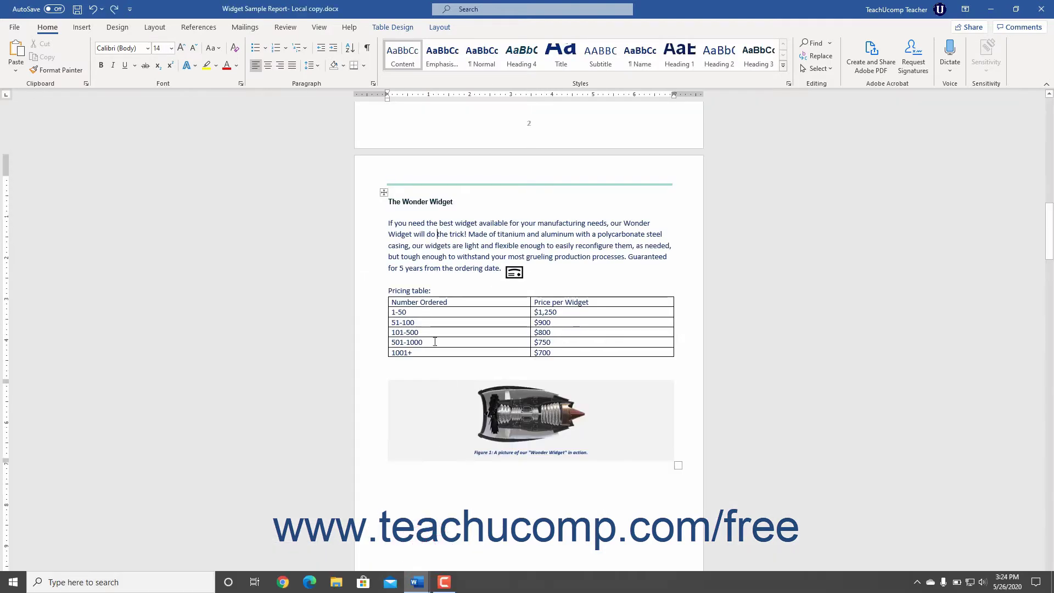
pyautogui.click(384, 192)
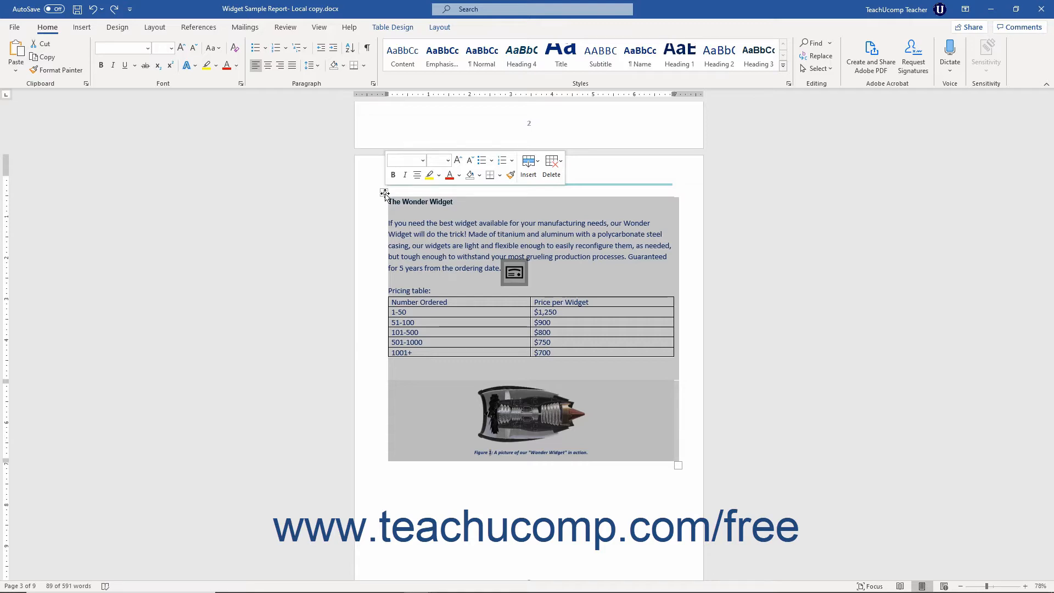
pyautogui.click(13, 26)
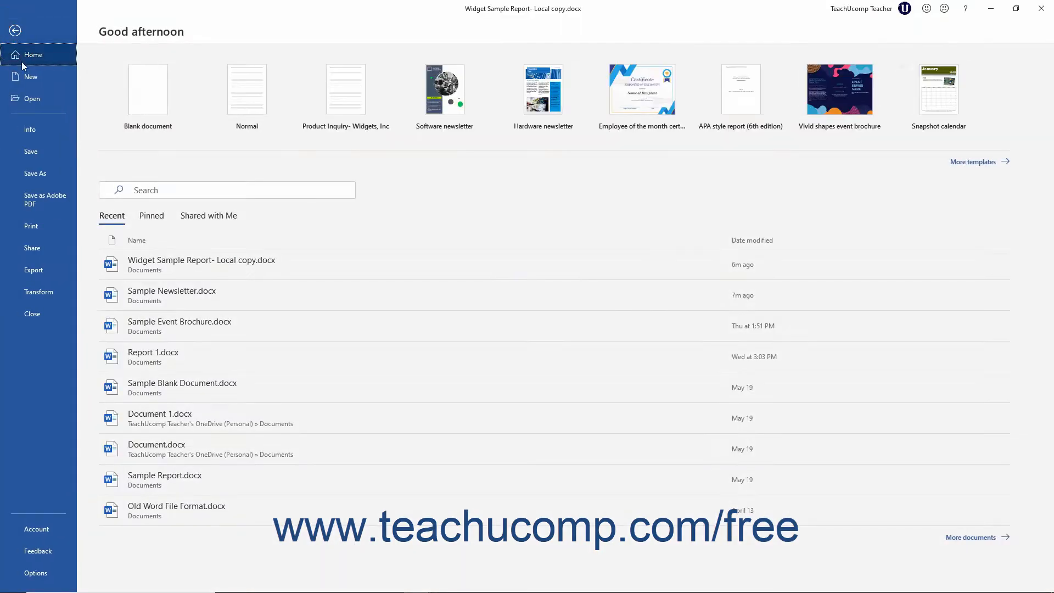
# Create a blank document and insert an empty 4x4 table from the grid.
pyautogui.click(147, 89)
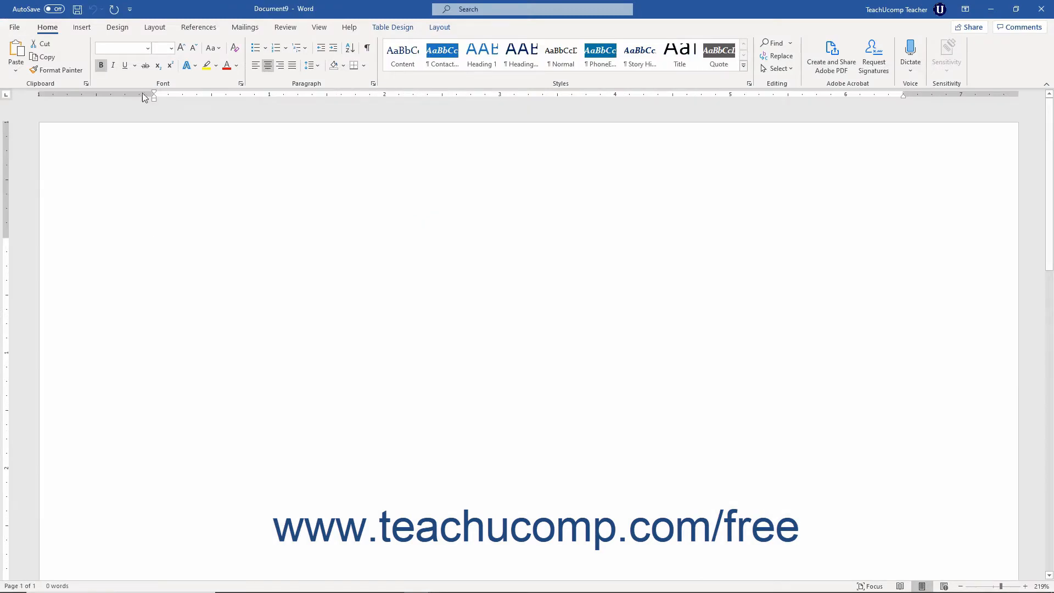
pyautogui.click(81, 26)
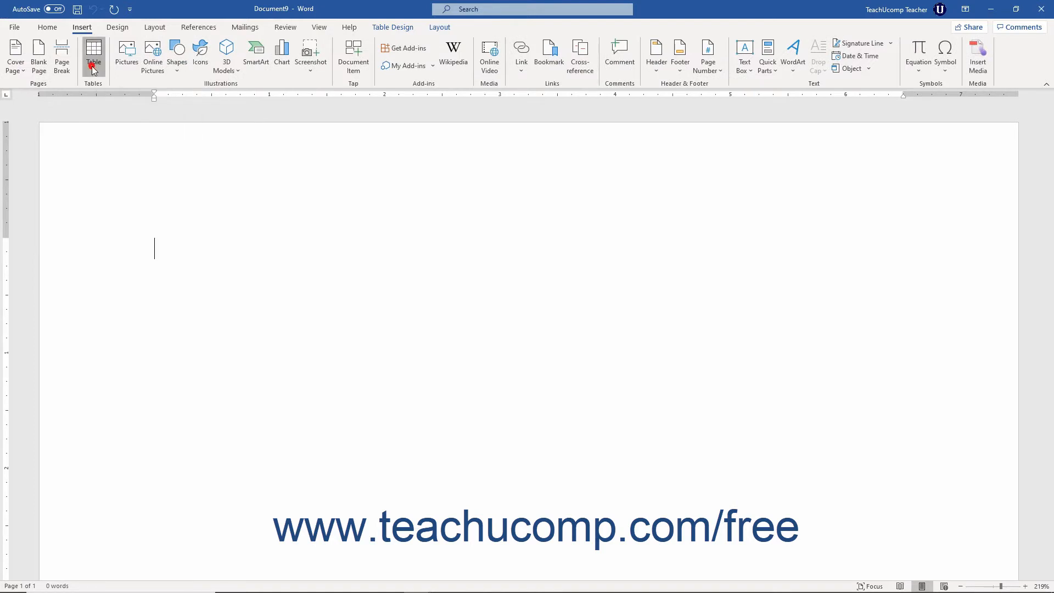
pyautogui.click(93, 56)
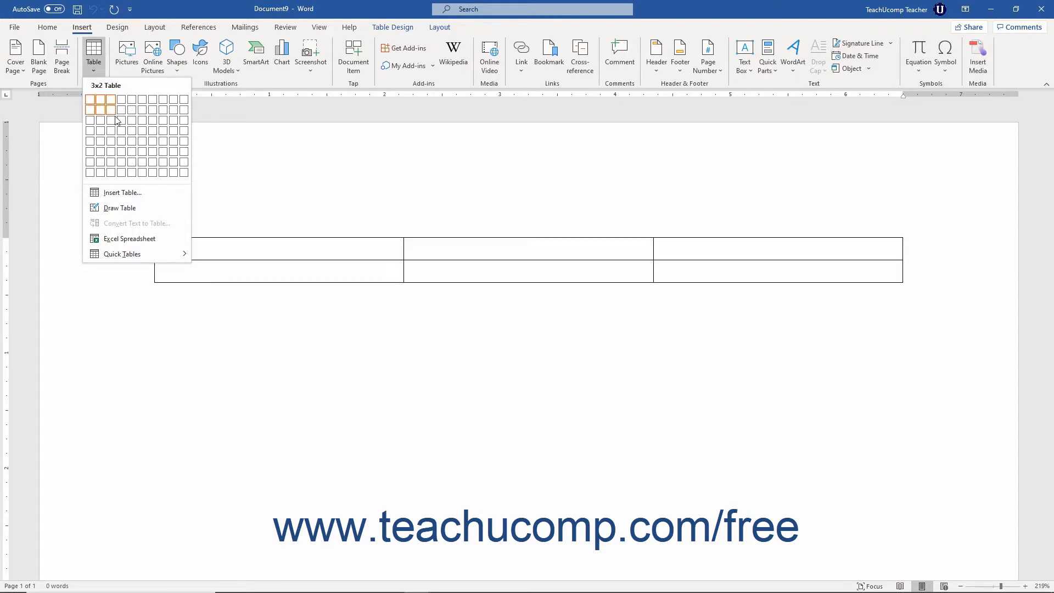
pyautogui.moveTo(120, 131)
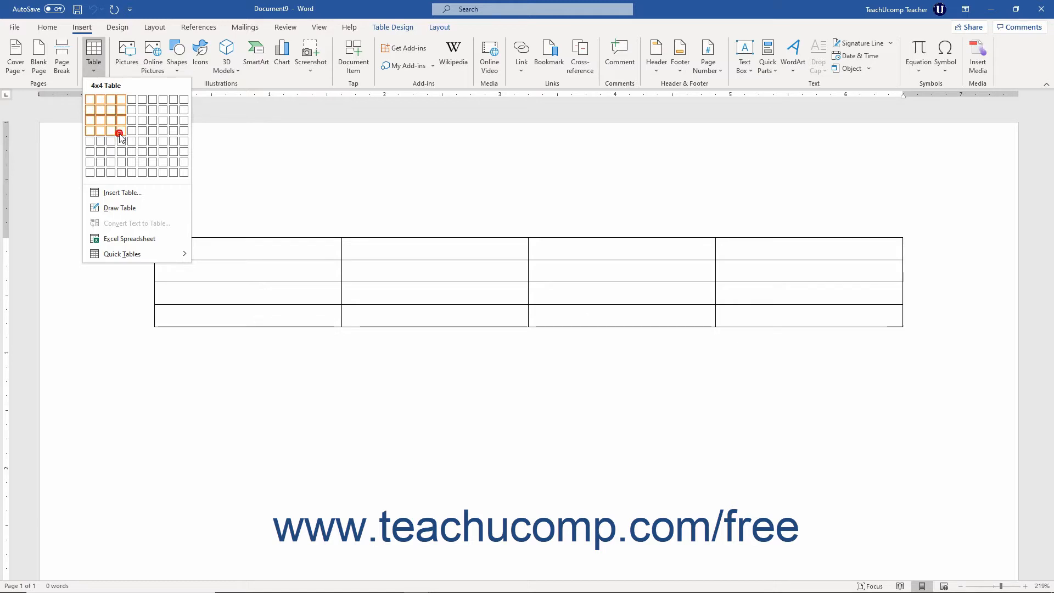
pyautogui.click(119, 132)
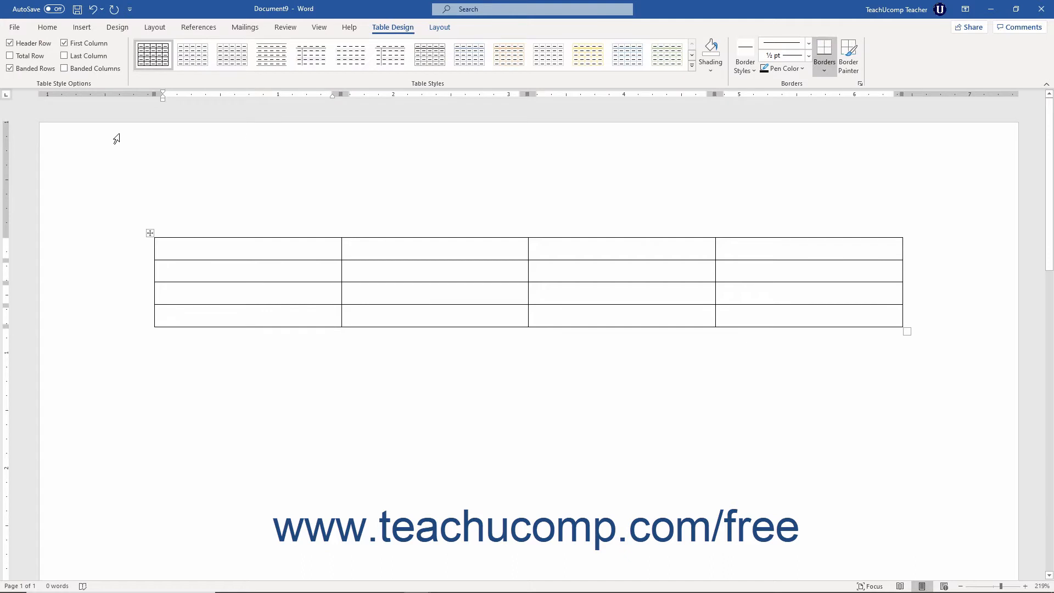
# Add a fifth row whose first cell reads 'Cell data' then 'More cell data in same cell.'.
pyautogui.click(247, 249)
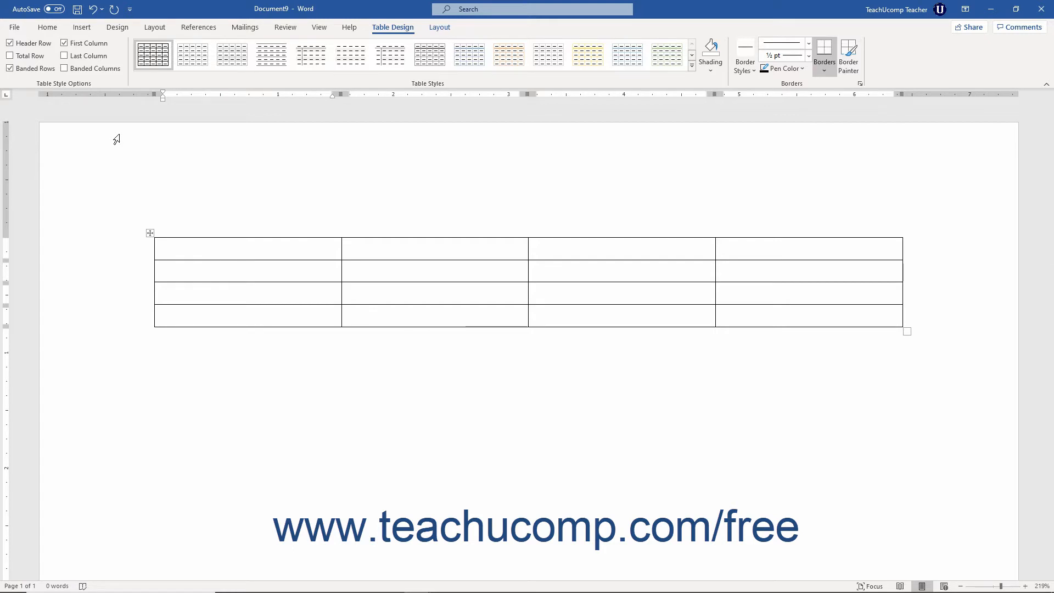
pyautogui.moveTo(258, 184)
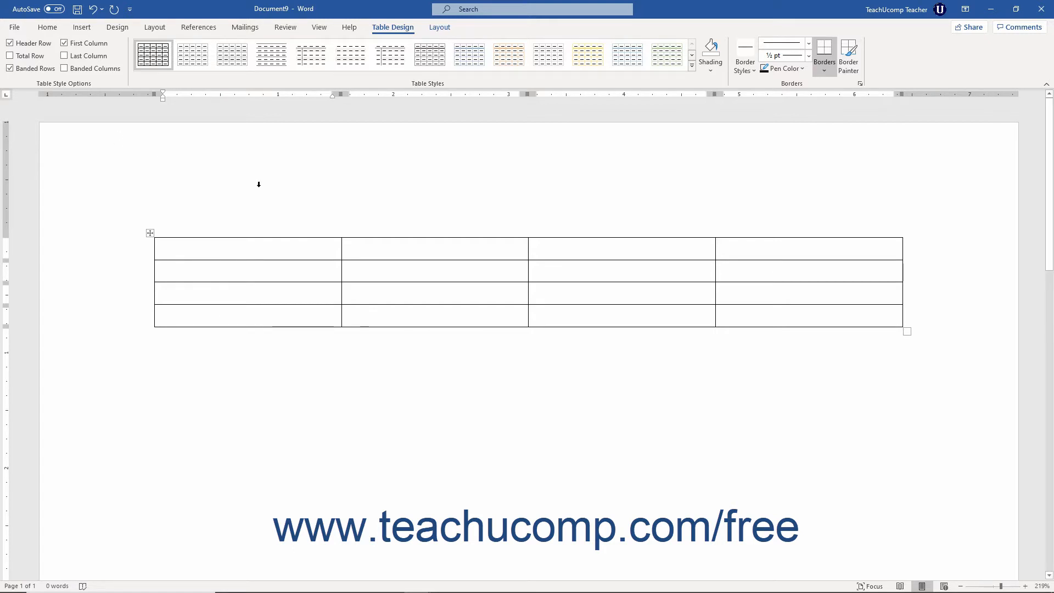
pyautogui.click(233, 247)
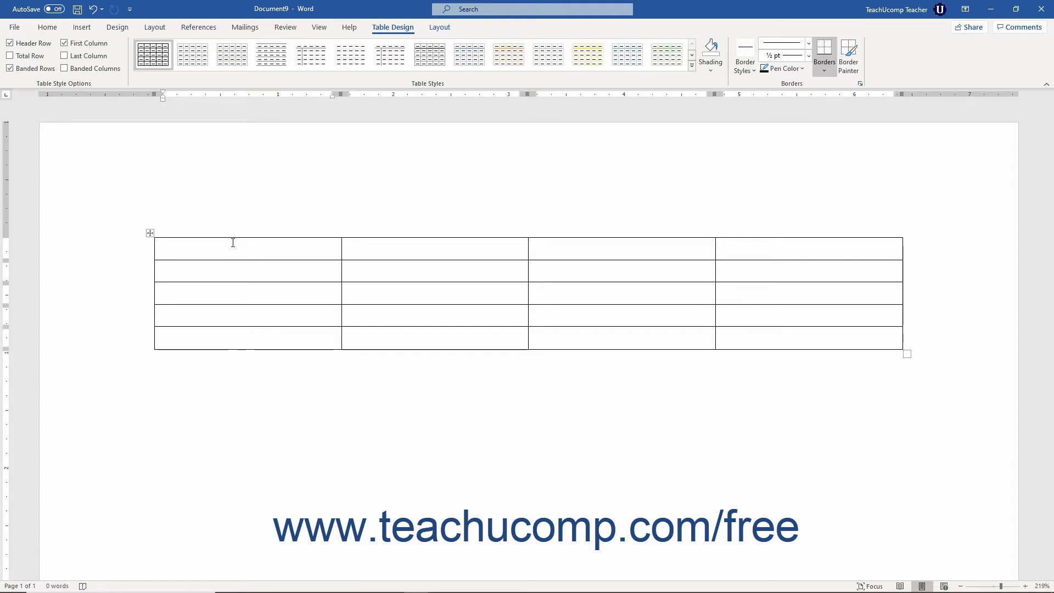
pyautogui.write('Cell data')
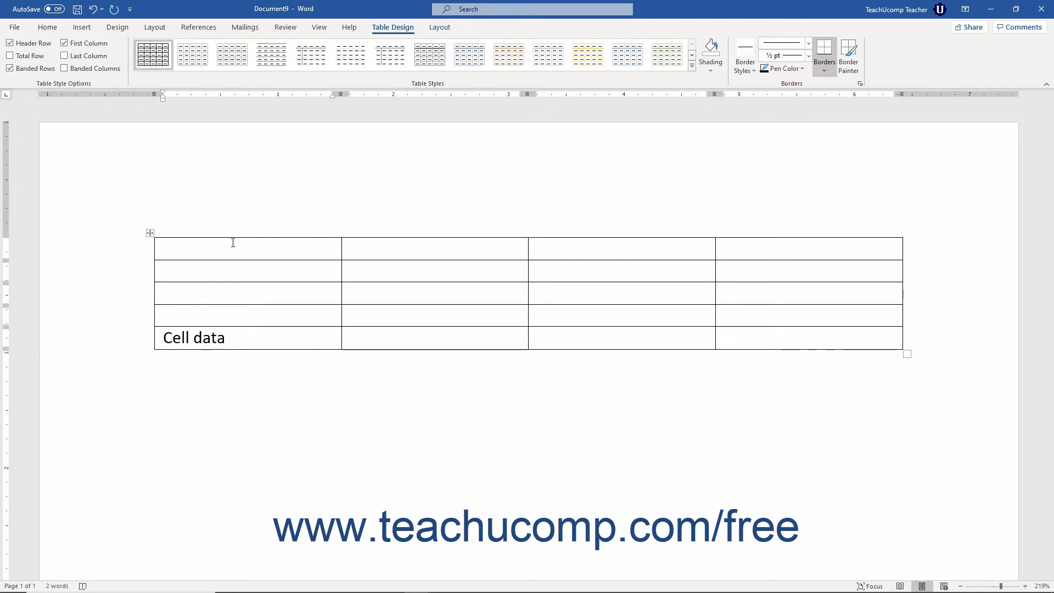
pyautogui.write('More cell data in same cell.')
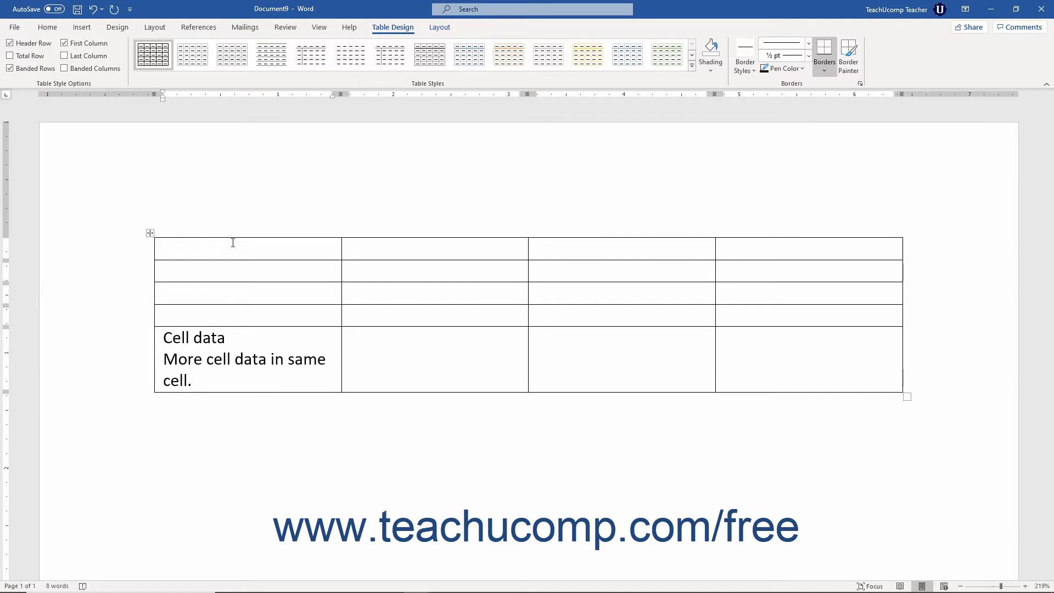
pyautogui.click(194, 381)
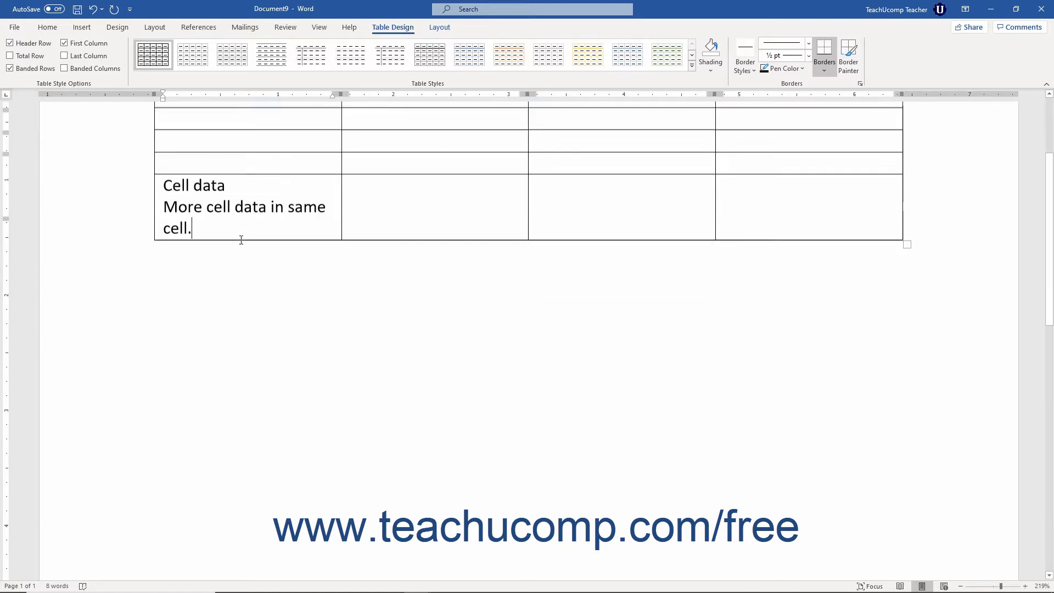
# Move the insertion point below the table and return to the Insert commands.
pyautogui.click(196, 266)
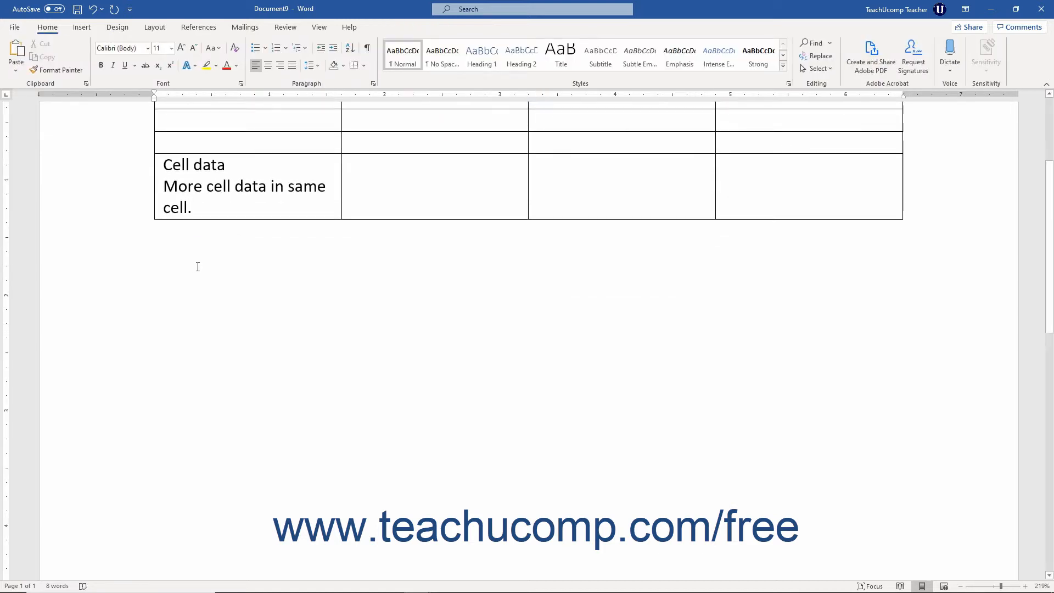
pyautogui.scroll(3)
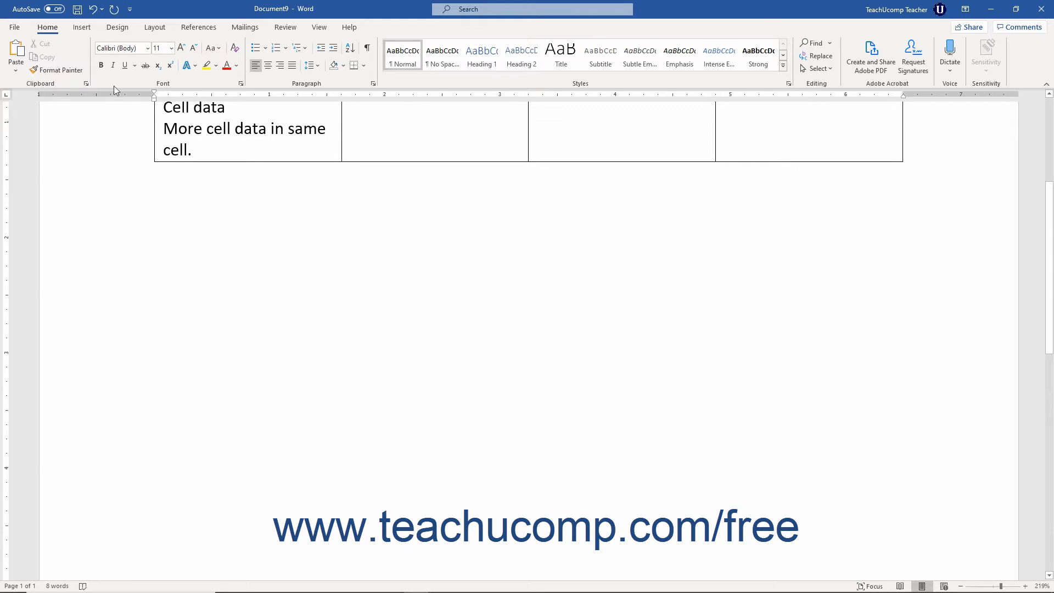
pyautogui.click(81, 26)
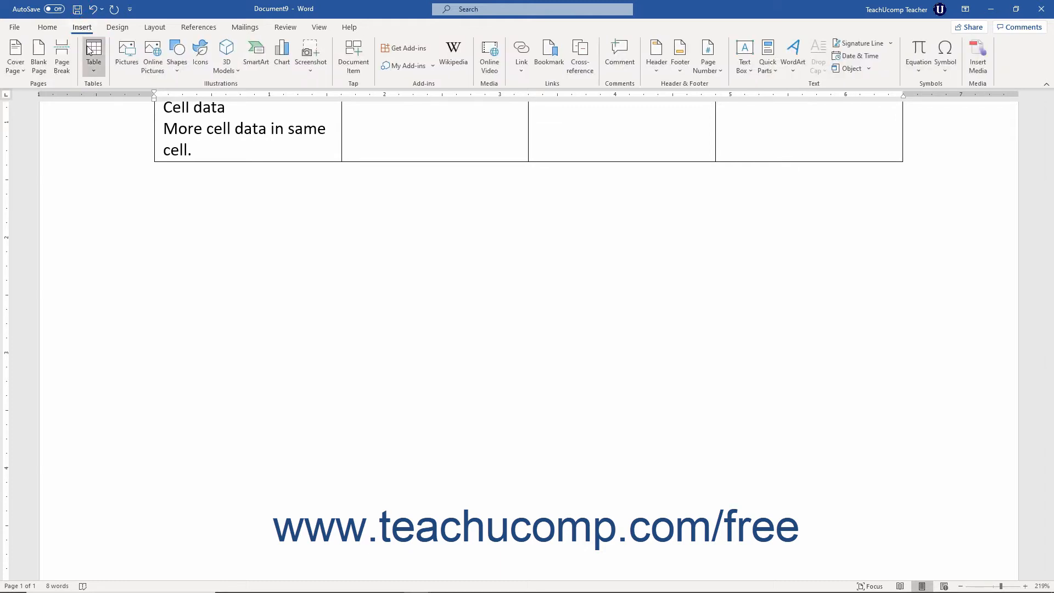
pyautogui.moveTo(92, 54)
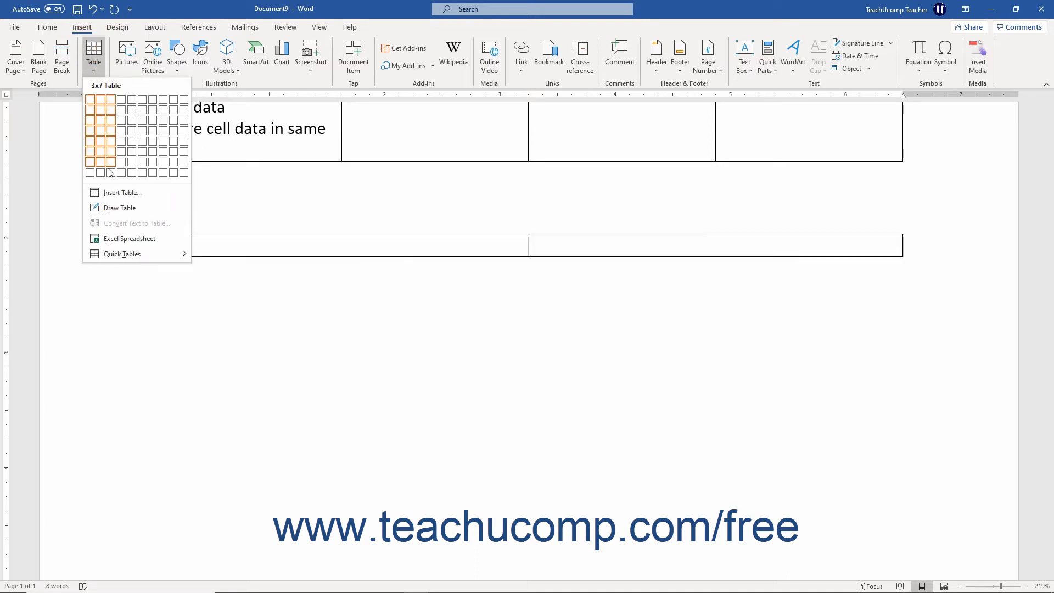
pyautogui.moveTo(110, 193)
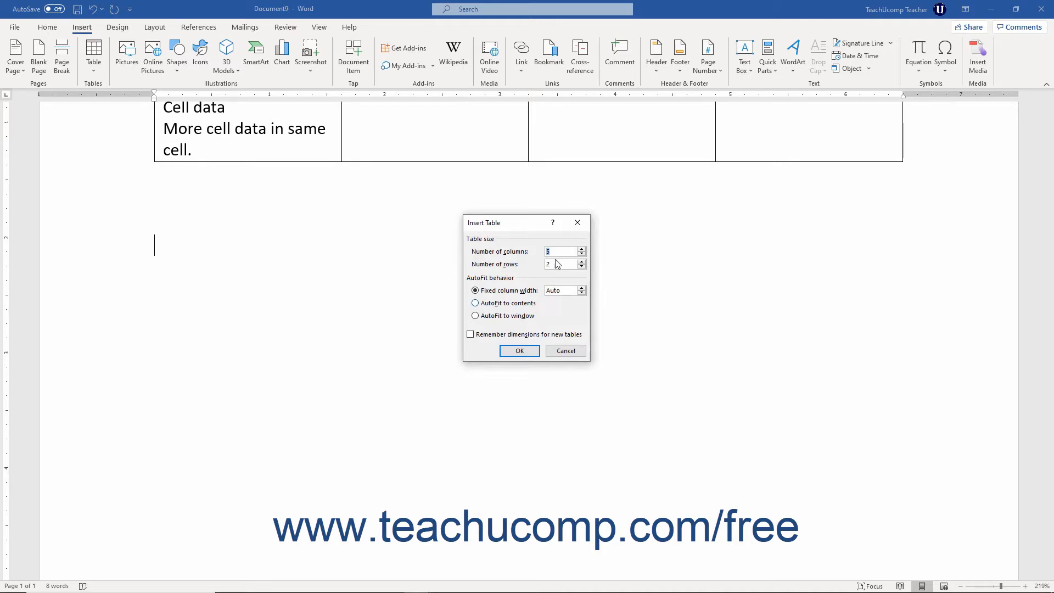
# Insert an 8-column, 5-row table with fixed 0.5" column width after reviewing AutoFit options.
pyautogui.click(561, 251)
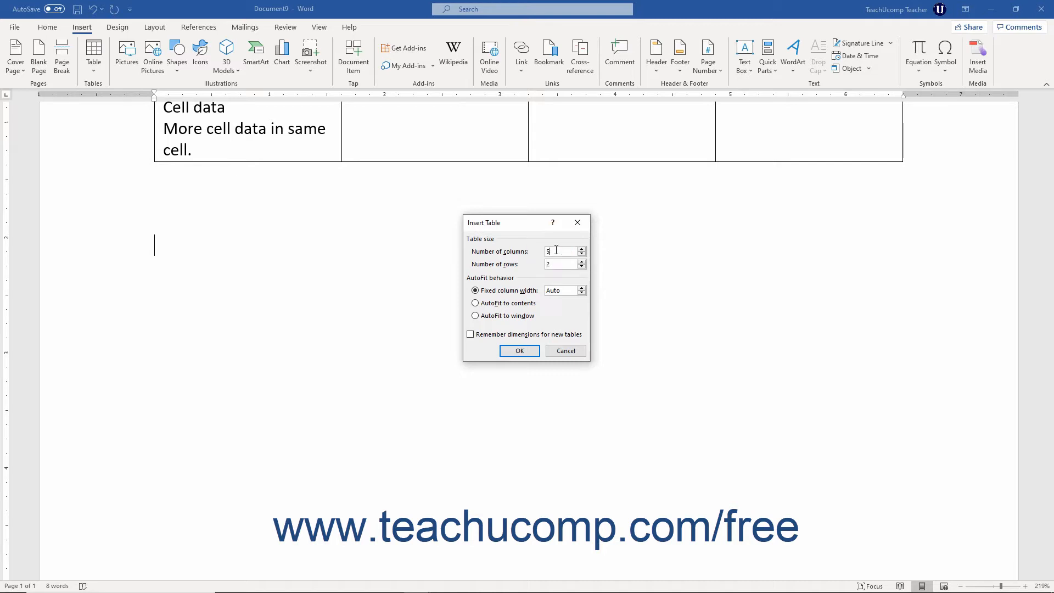
pyautogui.click(582, 248)
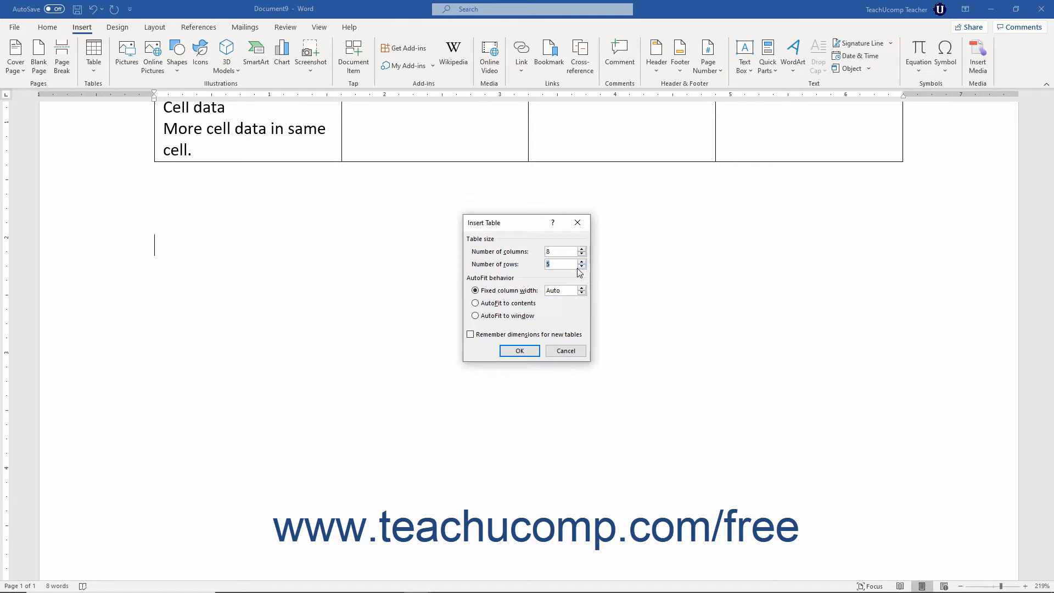
pyautogui.moveTo(525, 290)
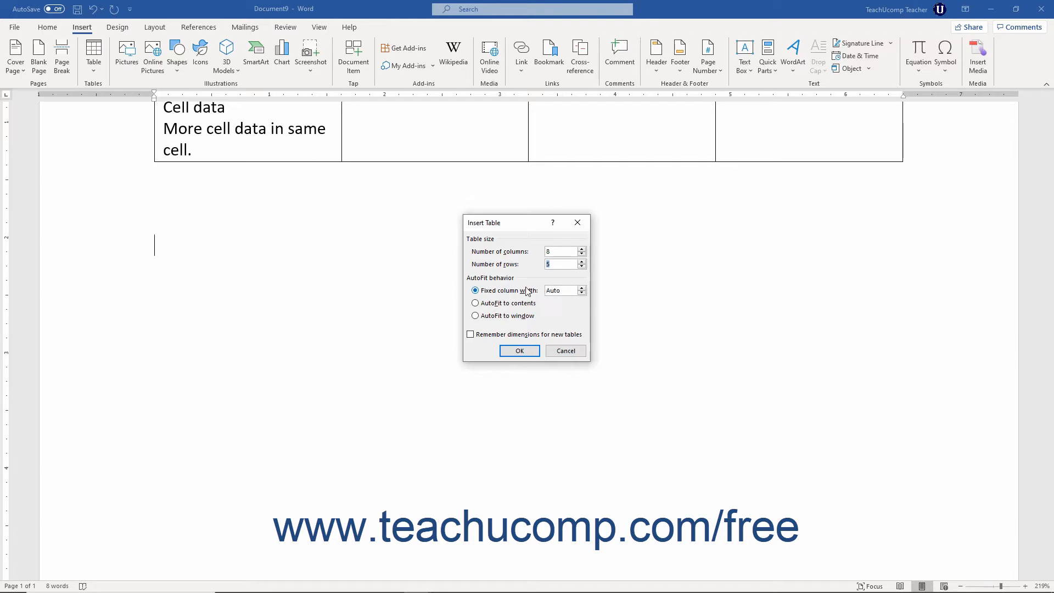
pyautogui.moveTo(487, 299)
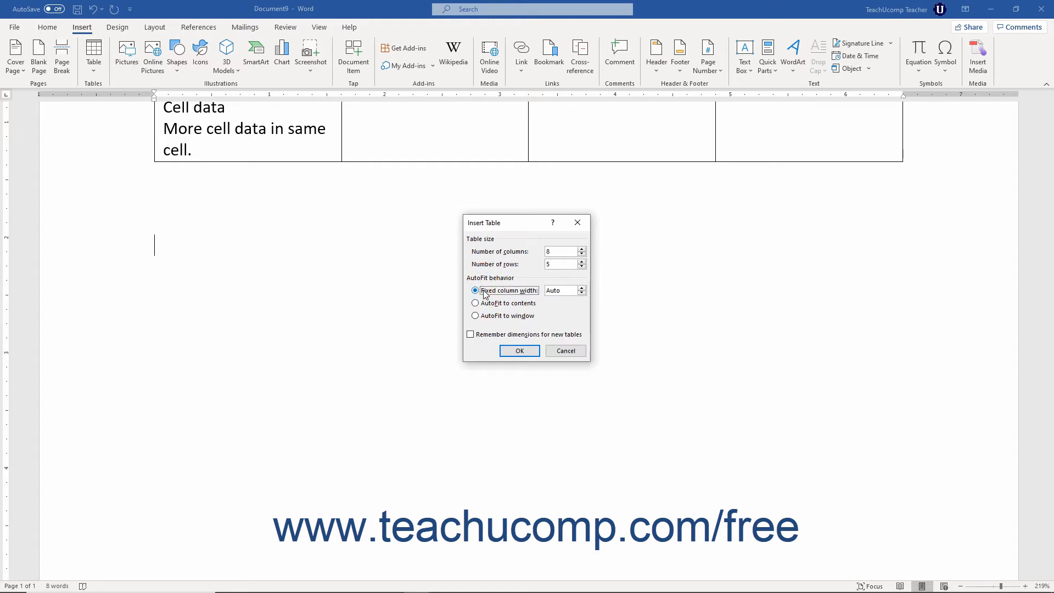
pyautogui.moveTo(517, 294)
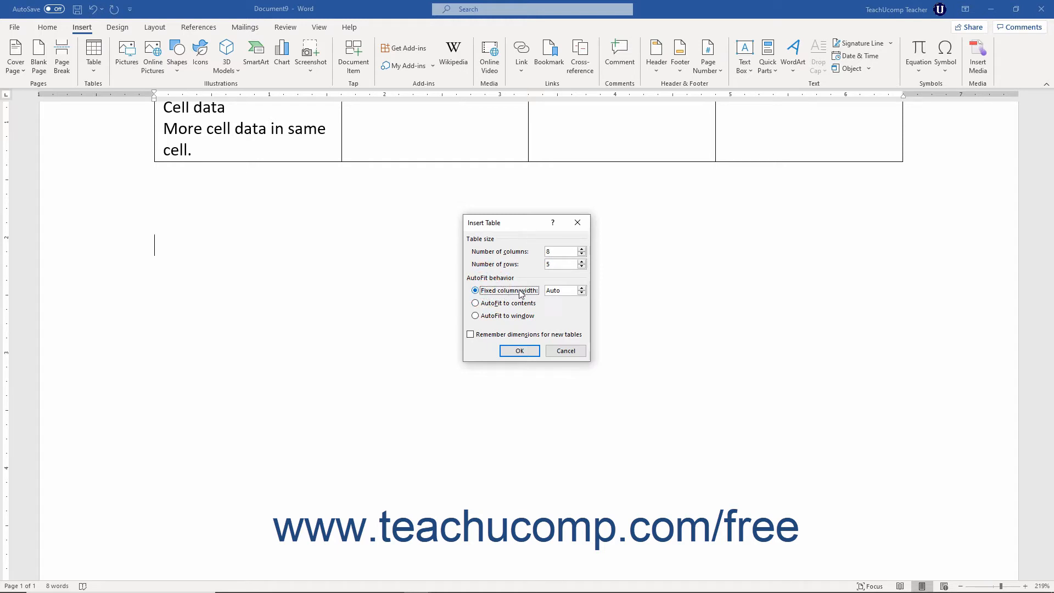
pyautogui.click(582, 293)
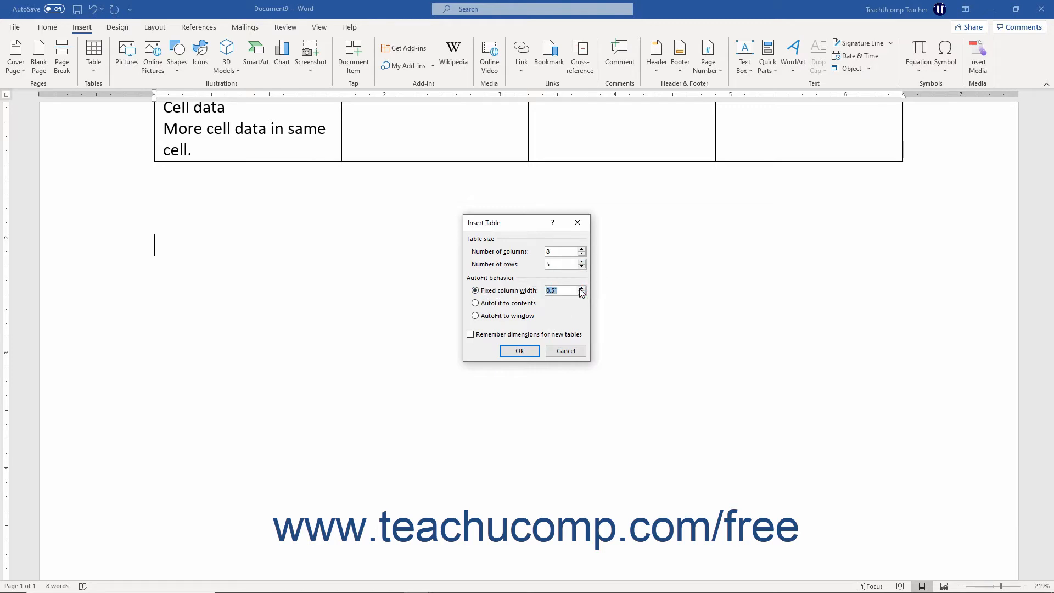
pyautogui.moveTo(526, 310)
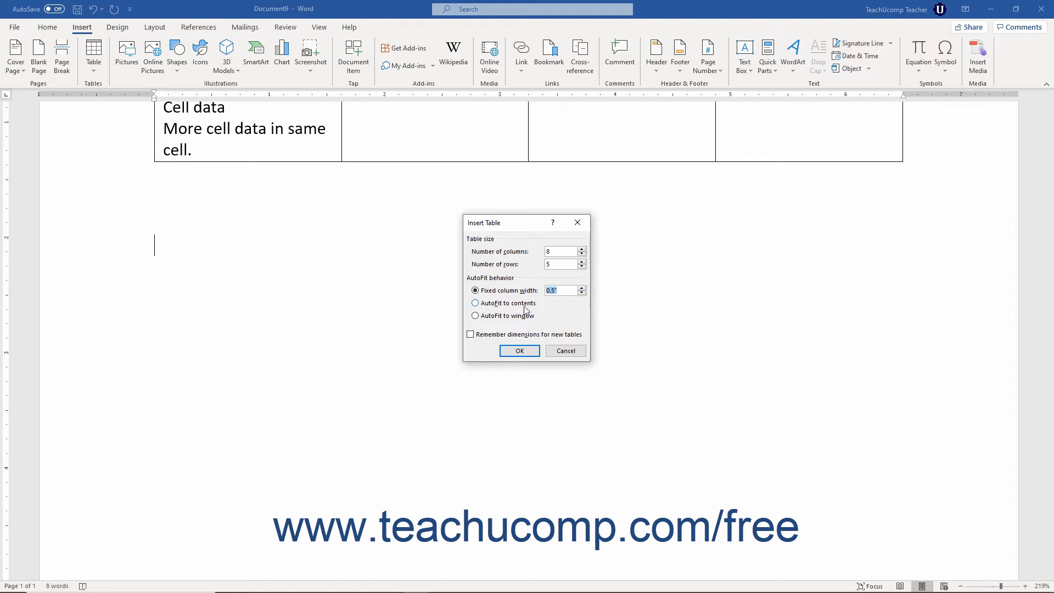
pyautogui.click(476, 303)
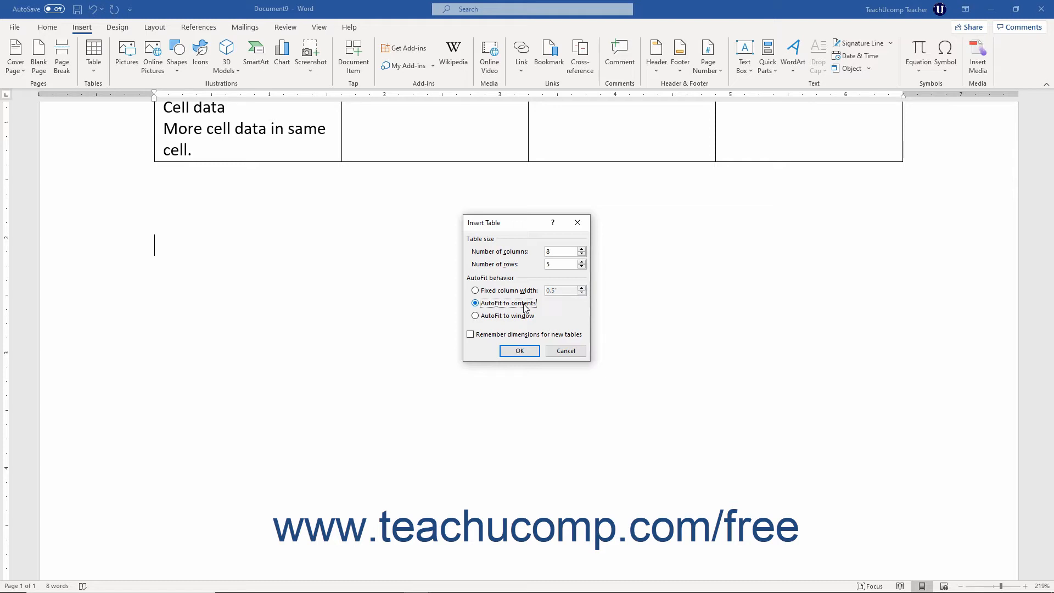
pyautogui.click(476, 315)
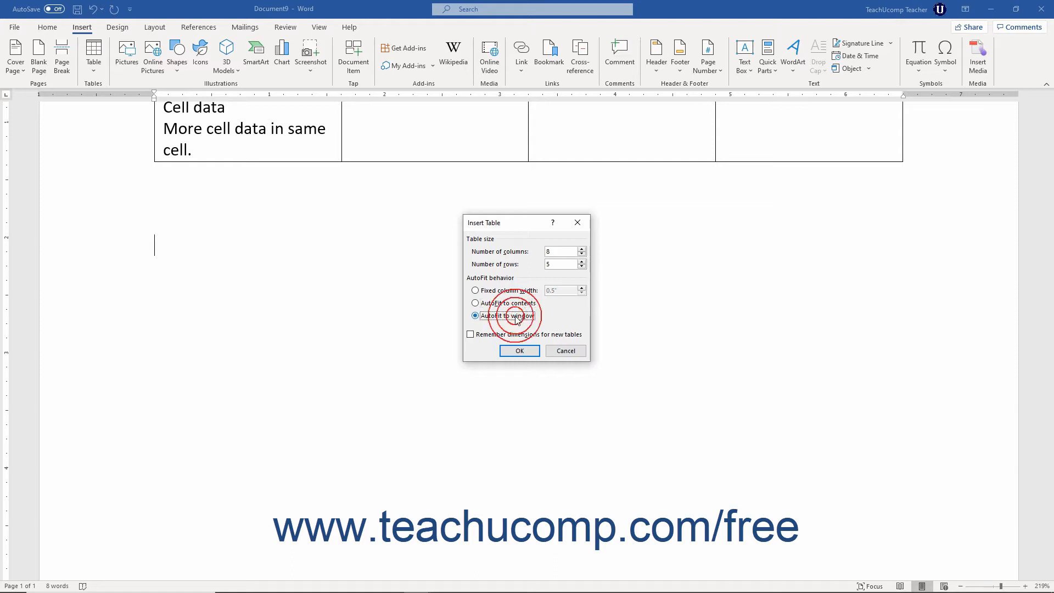
pyautogui.click(475, 290)
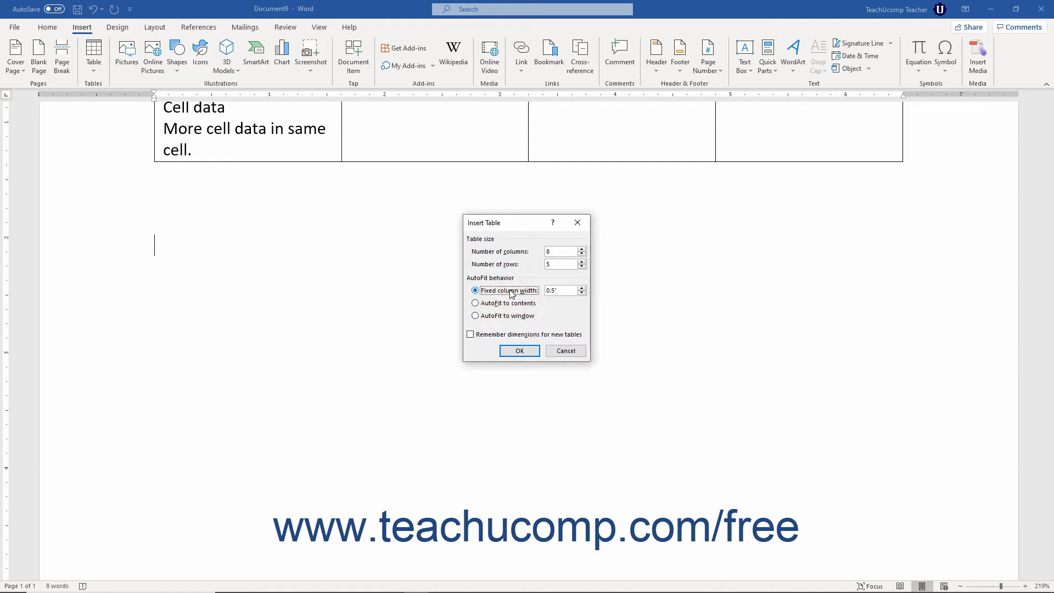
pyautogui.moveTo(514, 303)
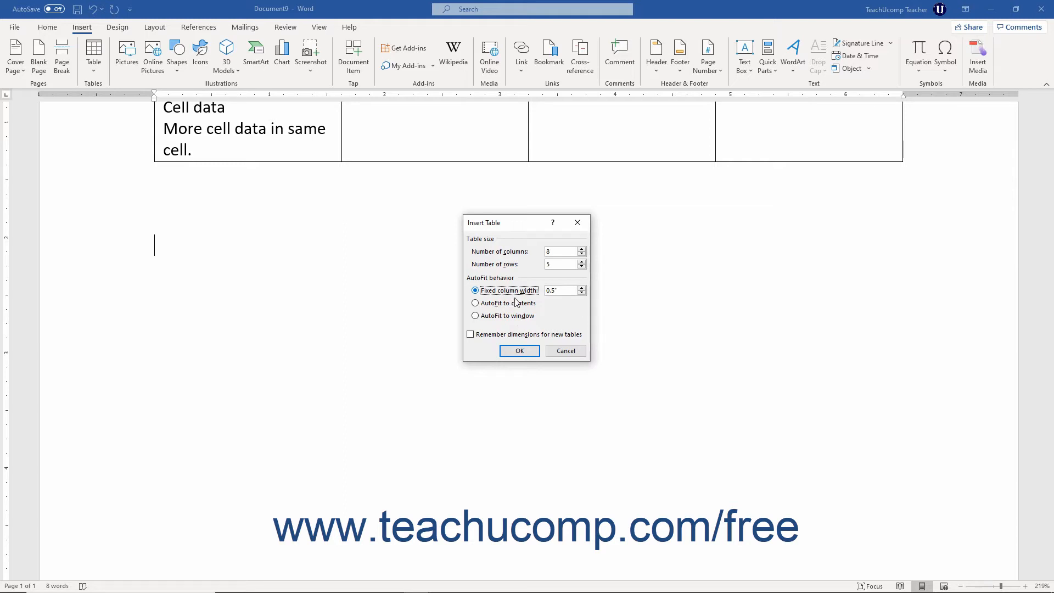
pyautogui.click(519, 350)
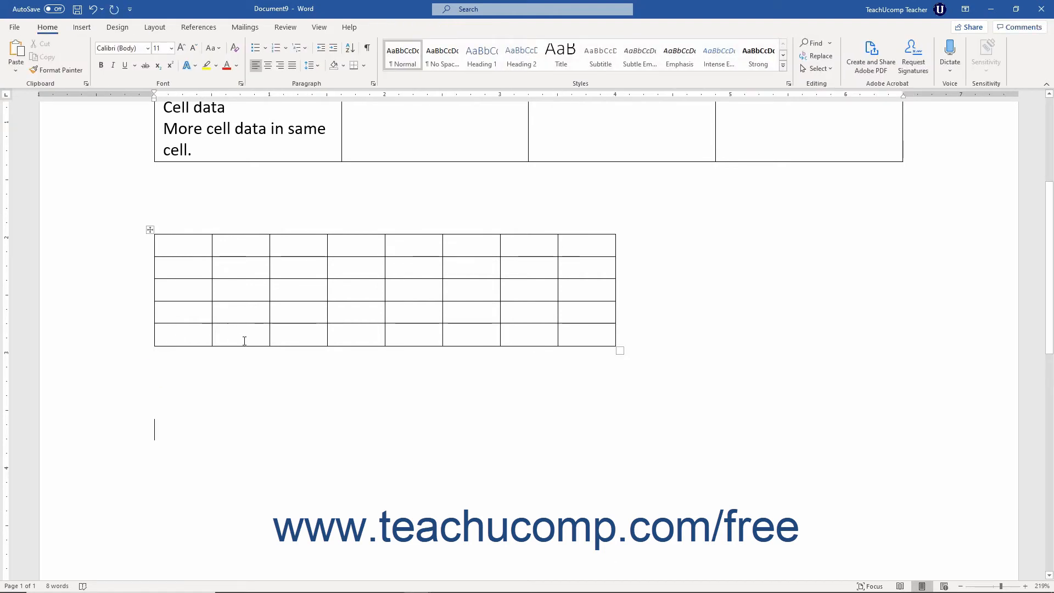
# Move to blank space below the new table and start Draw Table mode.
pyautogui.scroll(3)
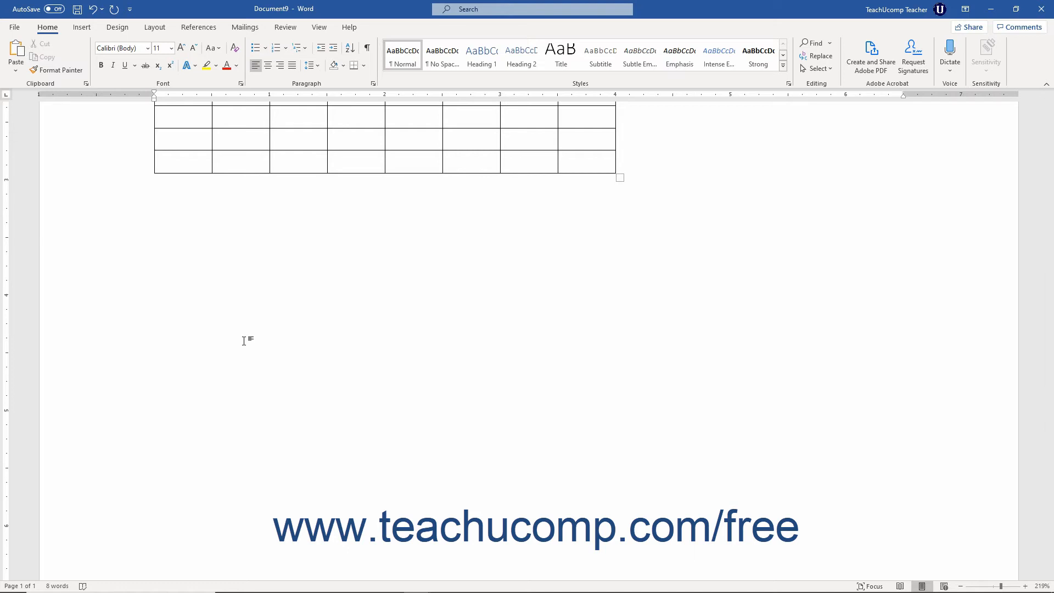
pyautogui.click(155, 257)
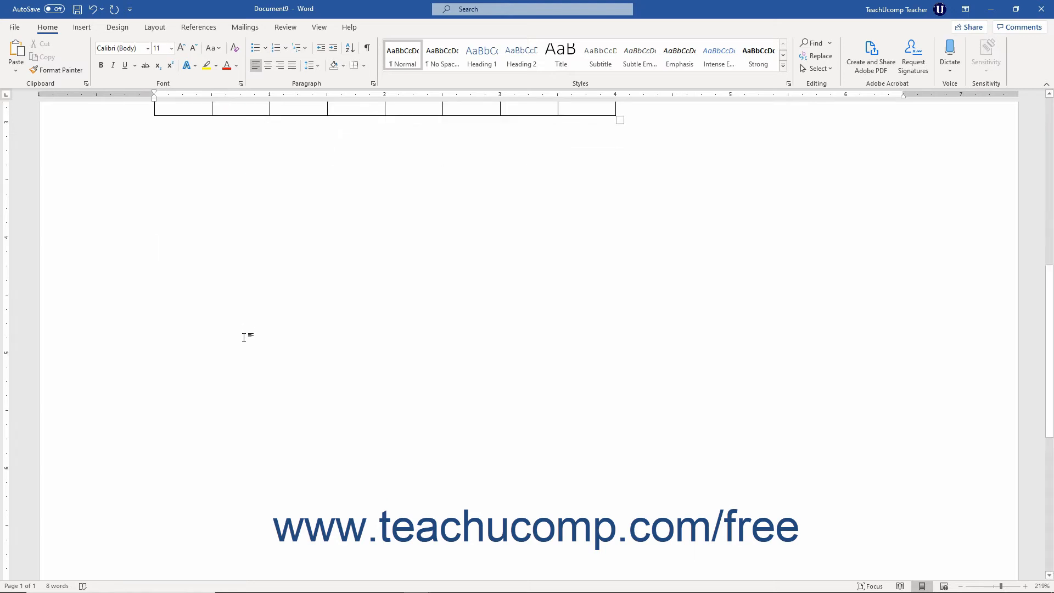
pyautogui.moveTo(81, 27)
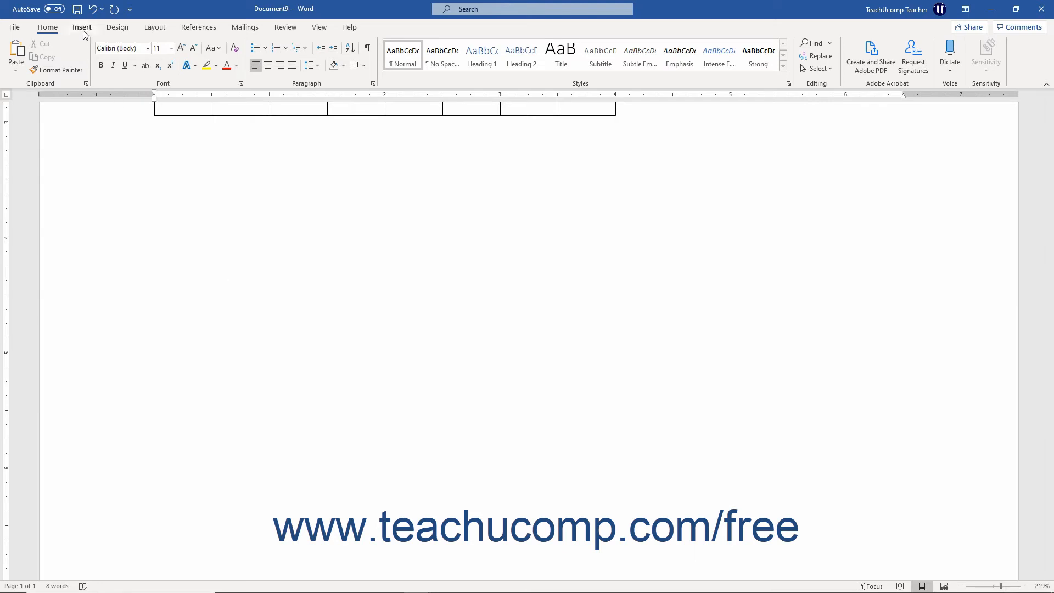
pyautogui.click(81, 26)
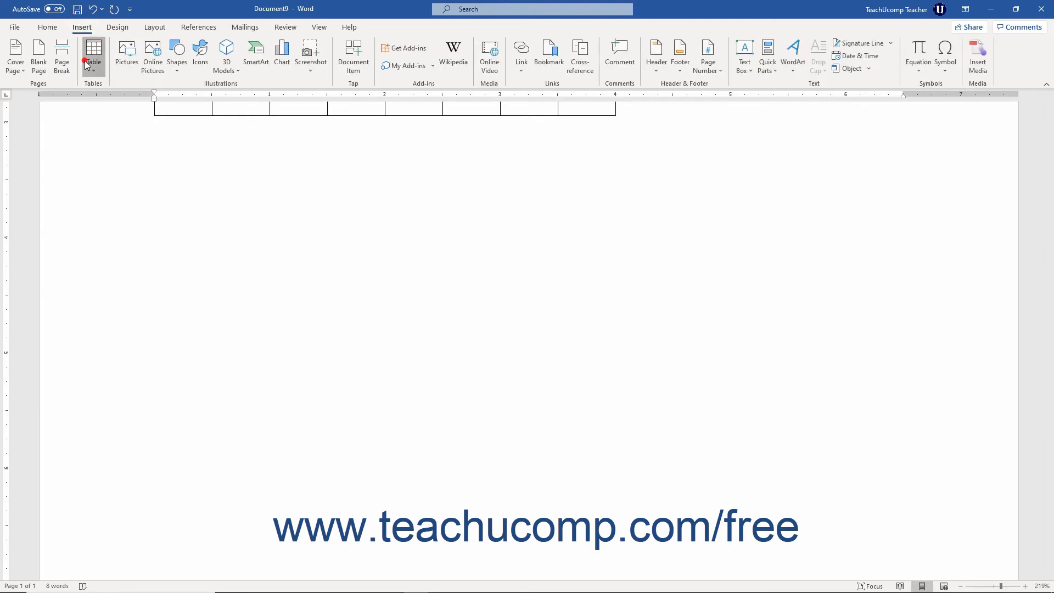
pyautogui.click(93, 55)
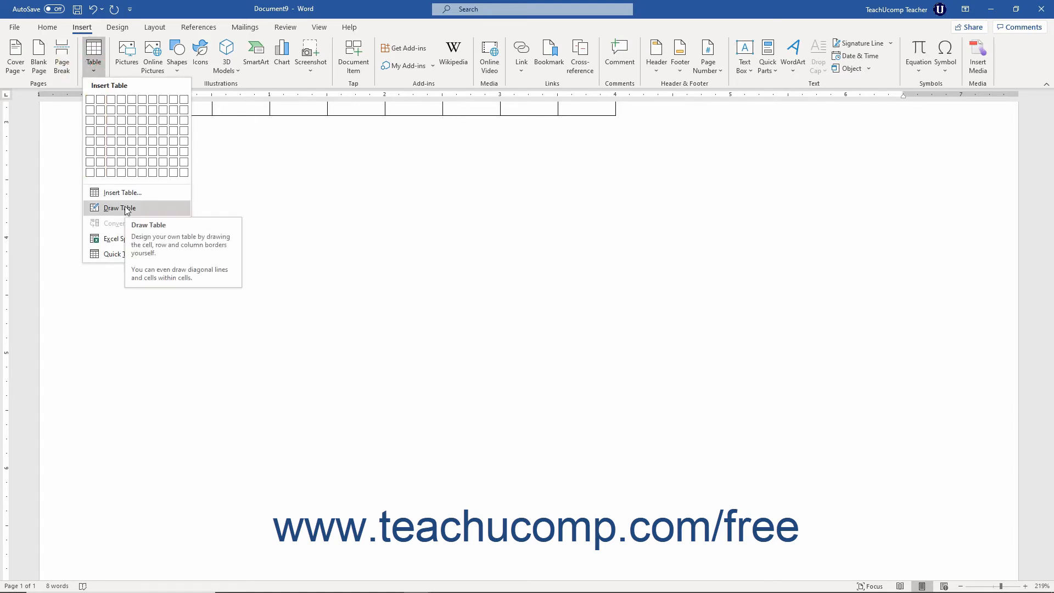
pyautogui.click(119, 208)
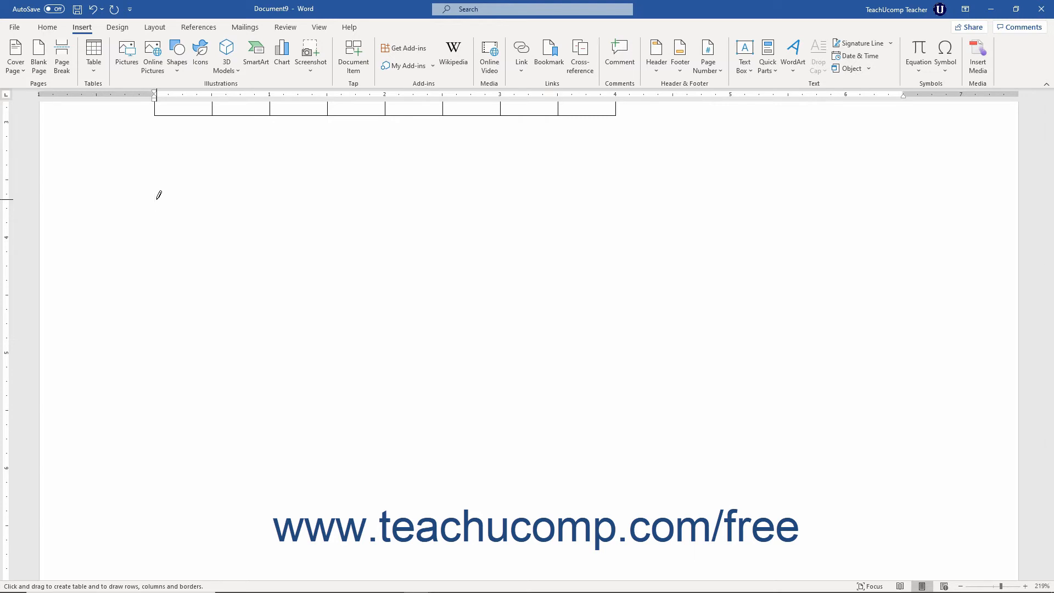
pyautogui.moveTo(226, 245)
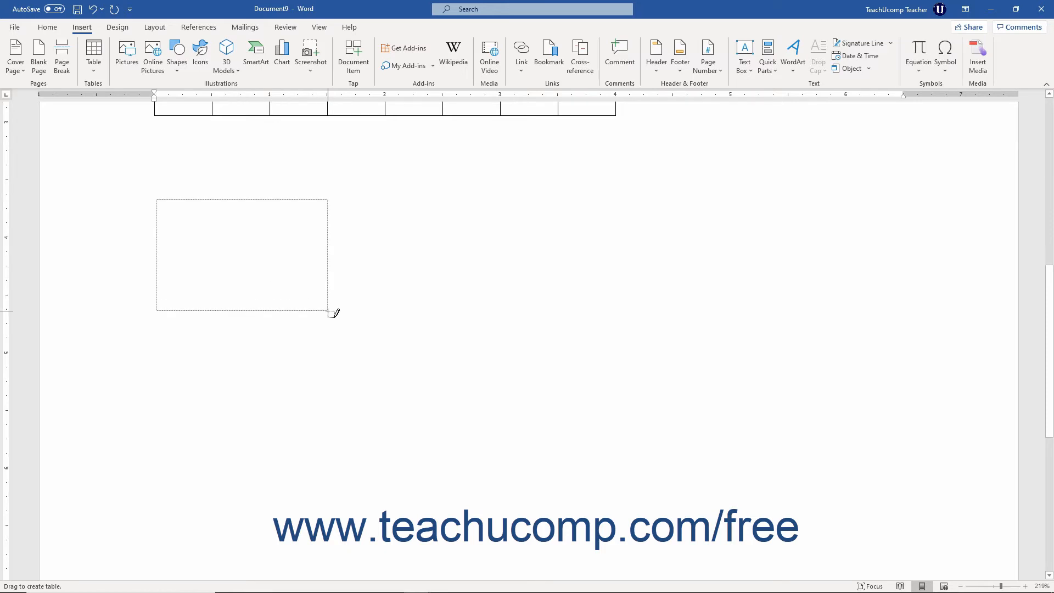
# Draw a table box split into cells, a nested 2x2 table, and a diagonal in the top-right cell.
pyautogui.moveTo(156, 198); pyautogui.dragTo(330, 304)
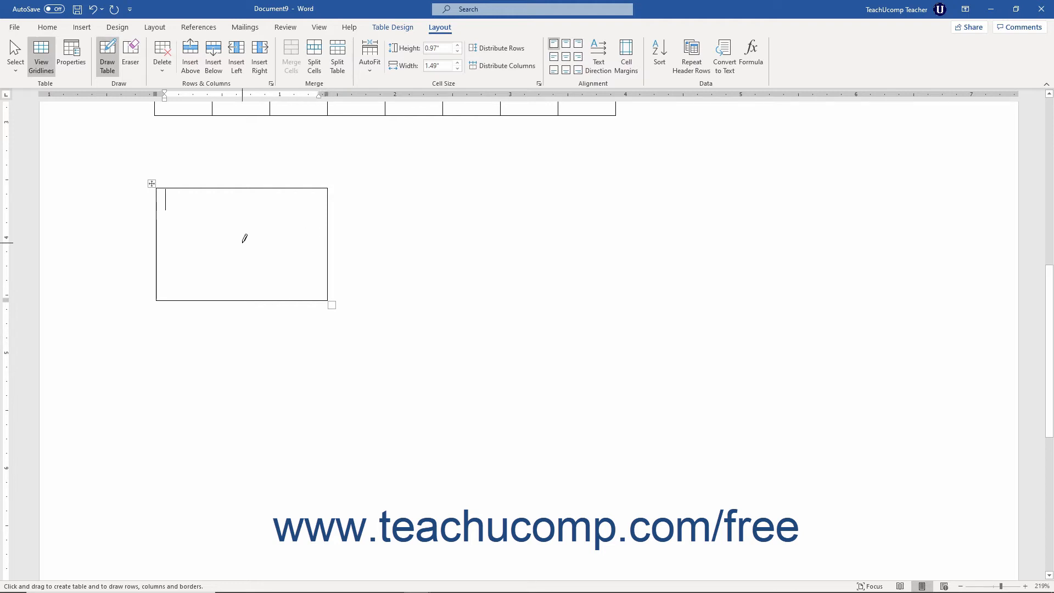
pyautogui.moveTo(160, 234)
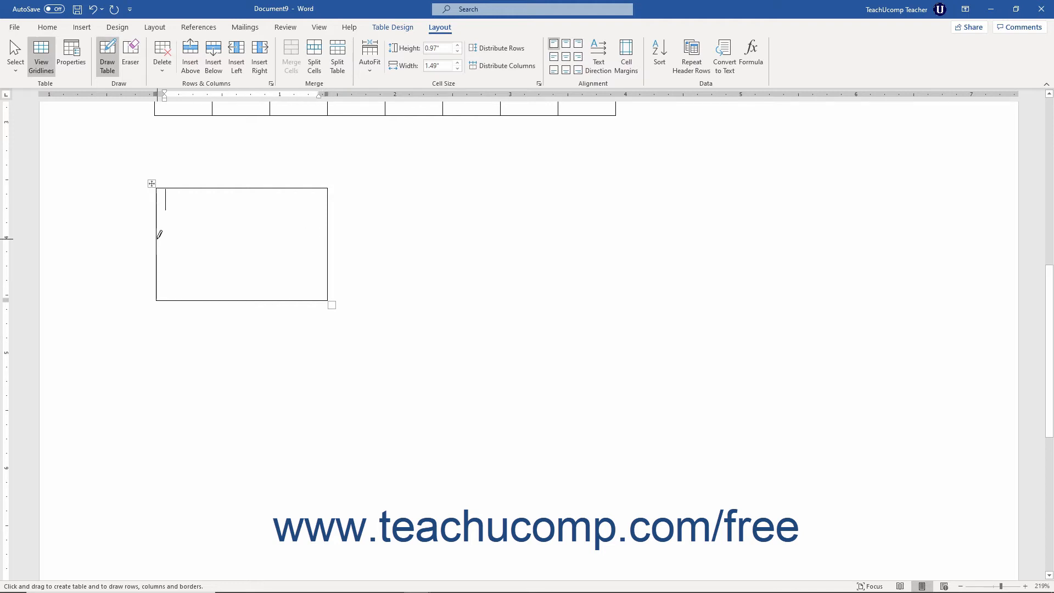
pyautogui.moveTo(158, 231); pyautogui.dragTo(326, 231)
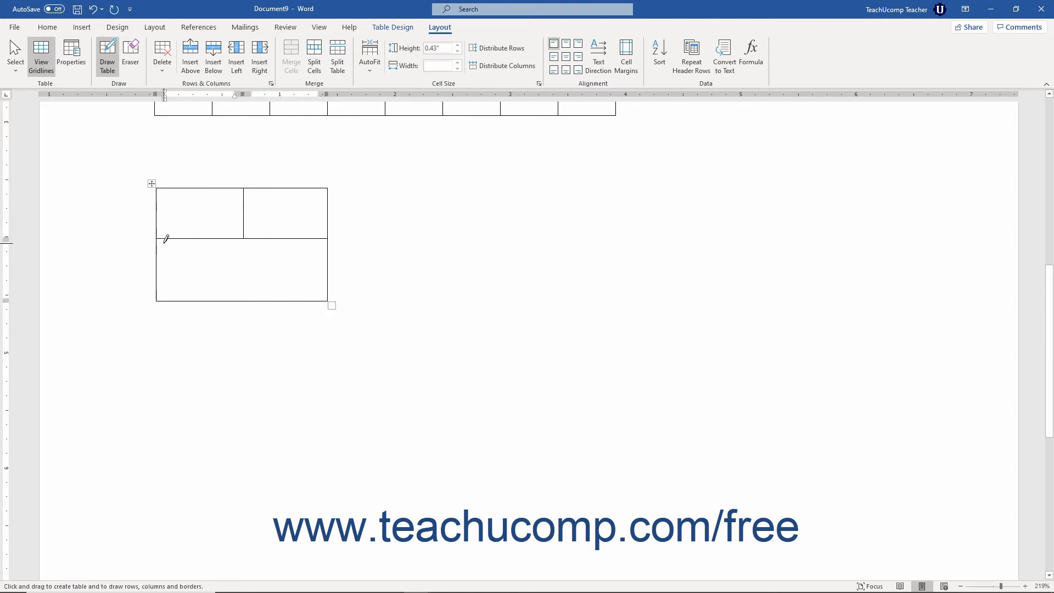
pyautogui.moveTo(163, 238); pyautogui.dragTo(319, 288)
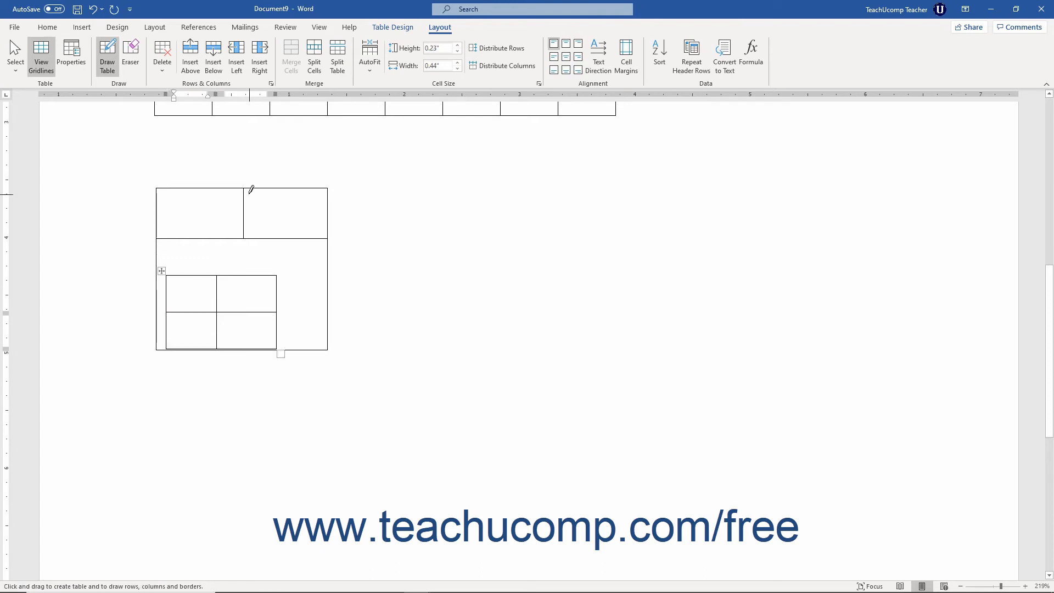
pyautogui.moveTo(247, 188); pyautogui.dragTo(303, 229)
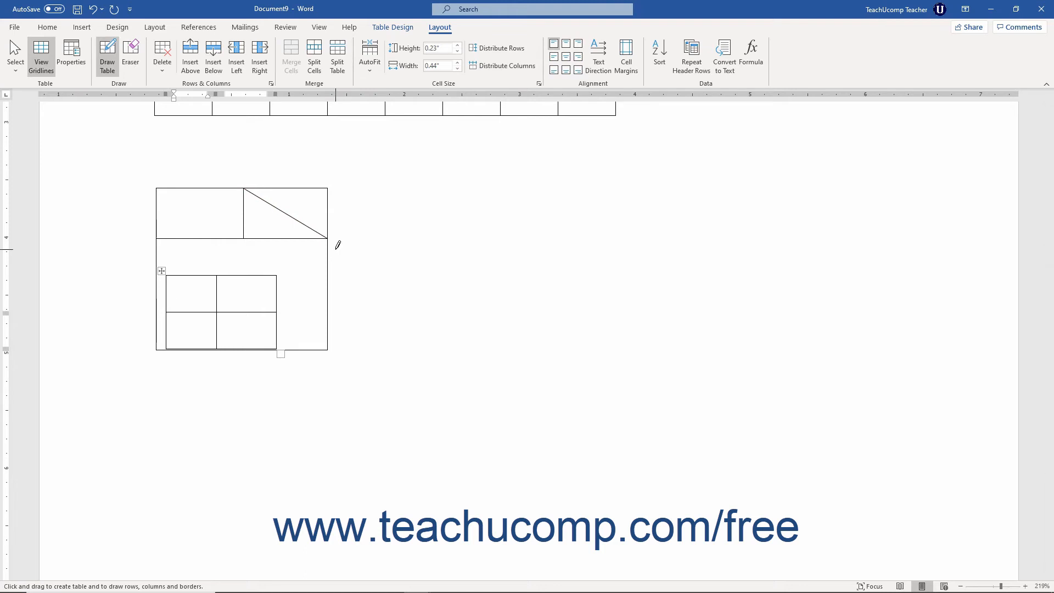
pyautogui.moveTo(299, 215)
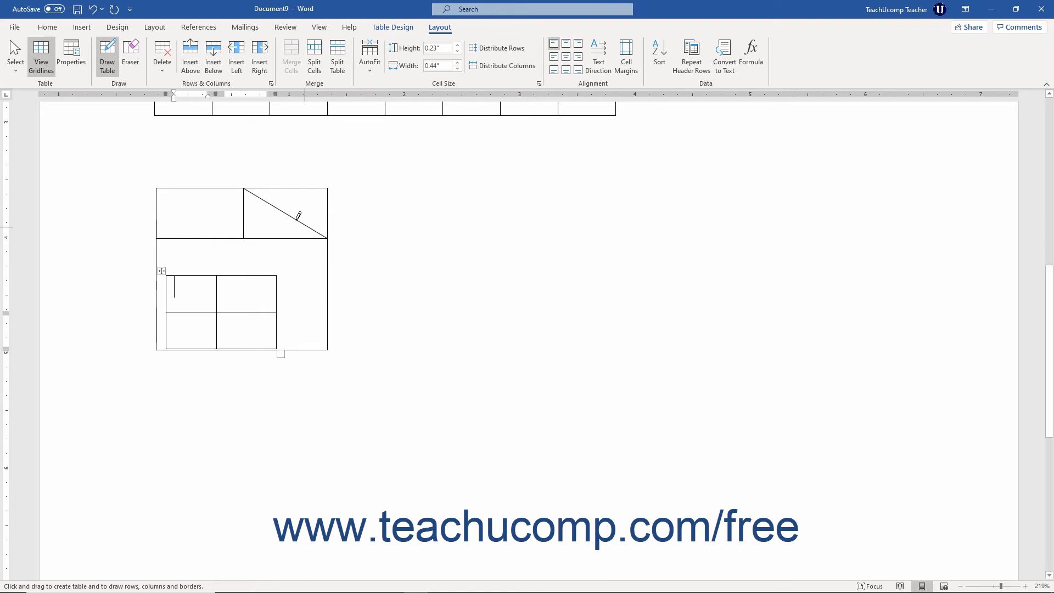
# Switch table drawing mode on again via Insert > Table > Draw Table.
pyautogui.click(81, 27)
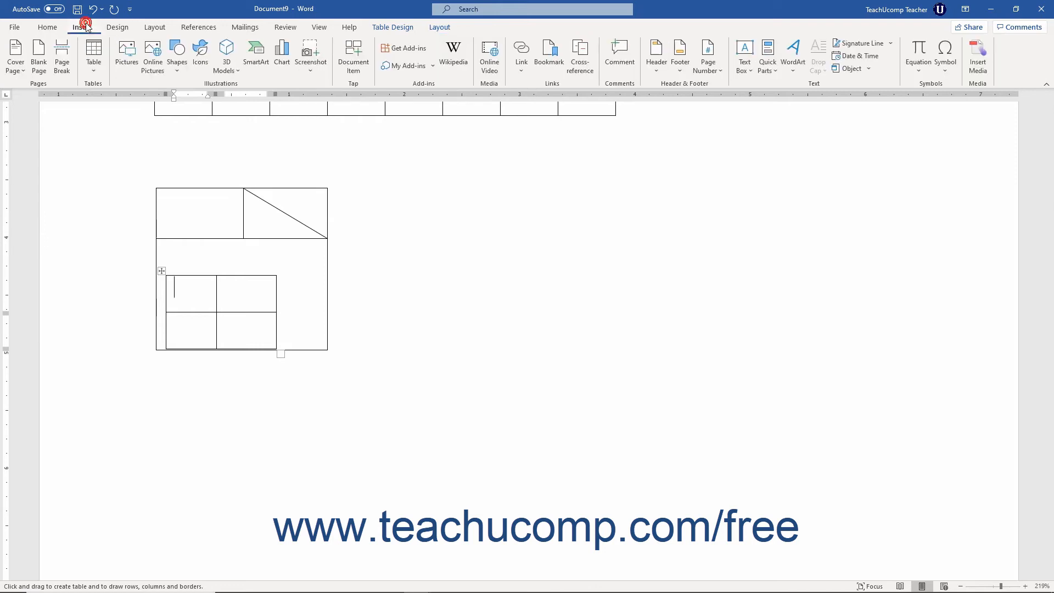
pyautogui.moveTo(93, 55)
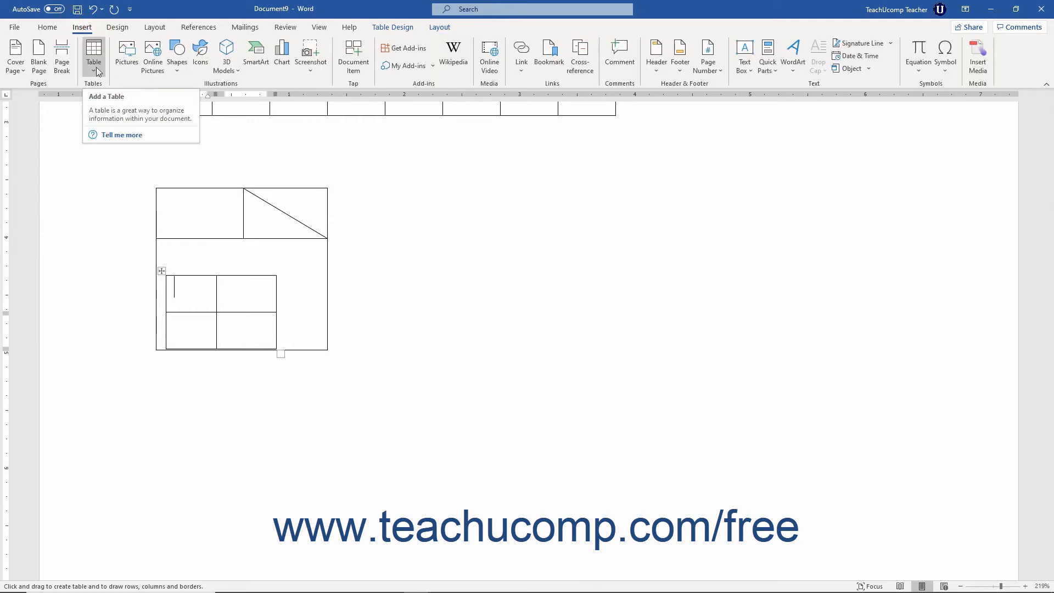
pyautogui.click(92, 55)
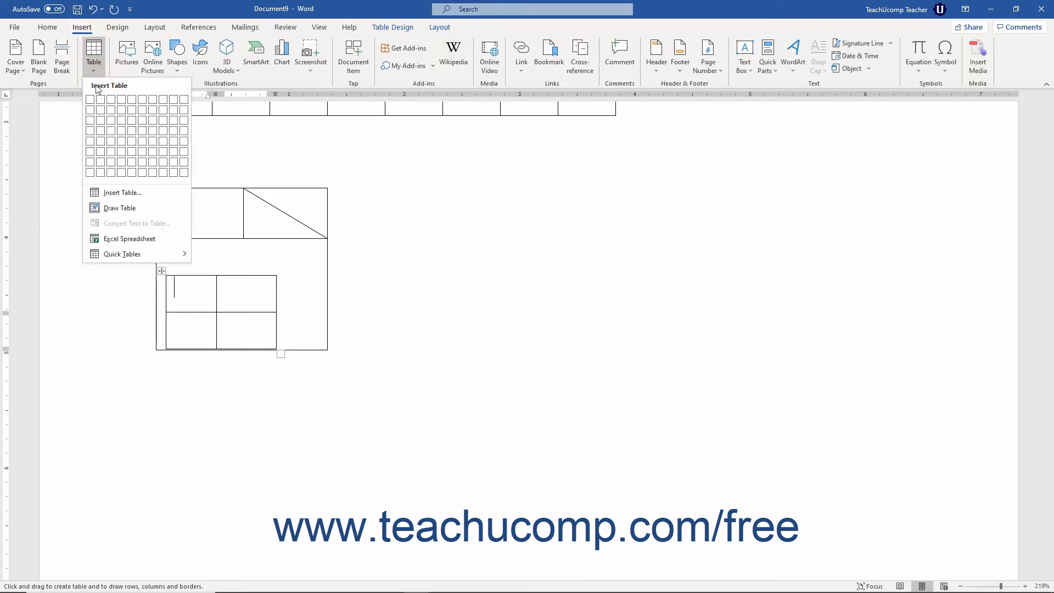
pyautogui.moveTo(120, 208)
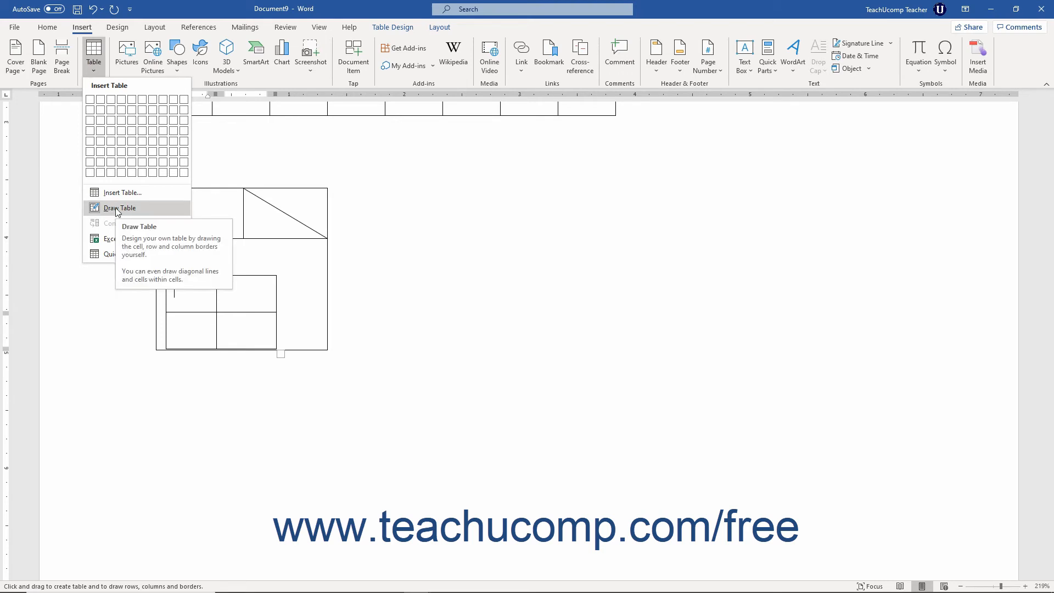
pyautogui.click(119, 207)
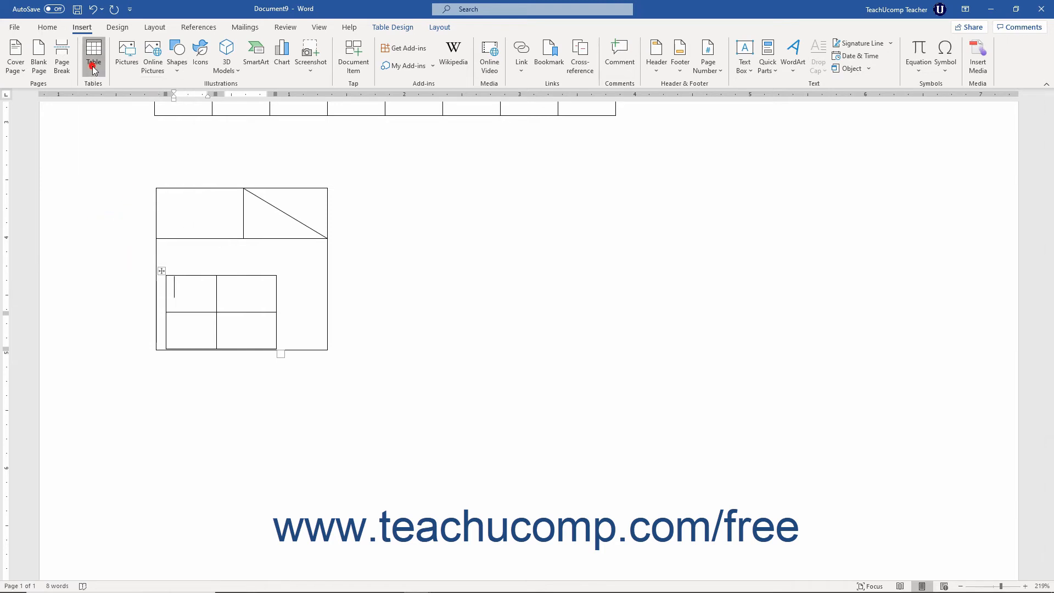
pyautogui.click(93, 55)
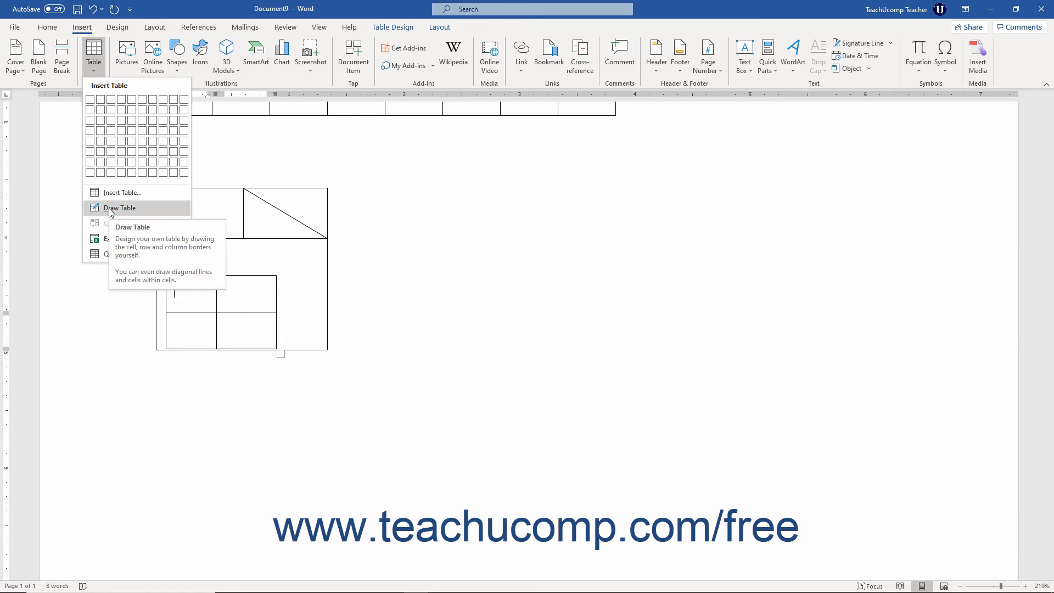
pyautogui.click(120, 208)
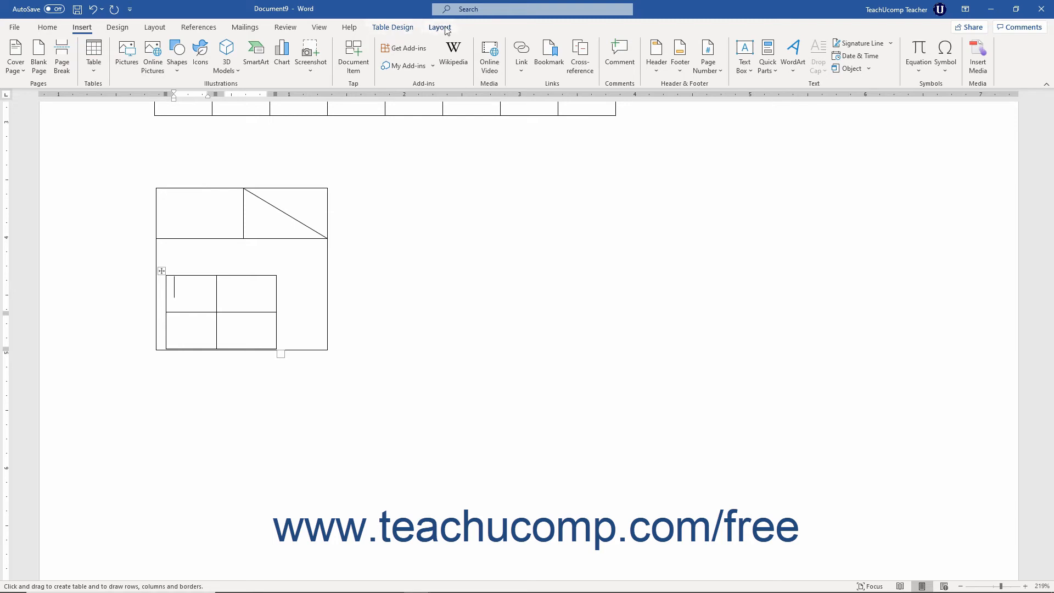
pyautogui.moveTo(393, 32)
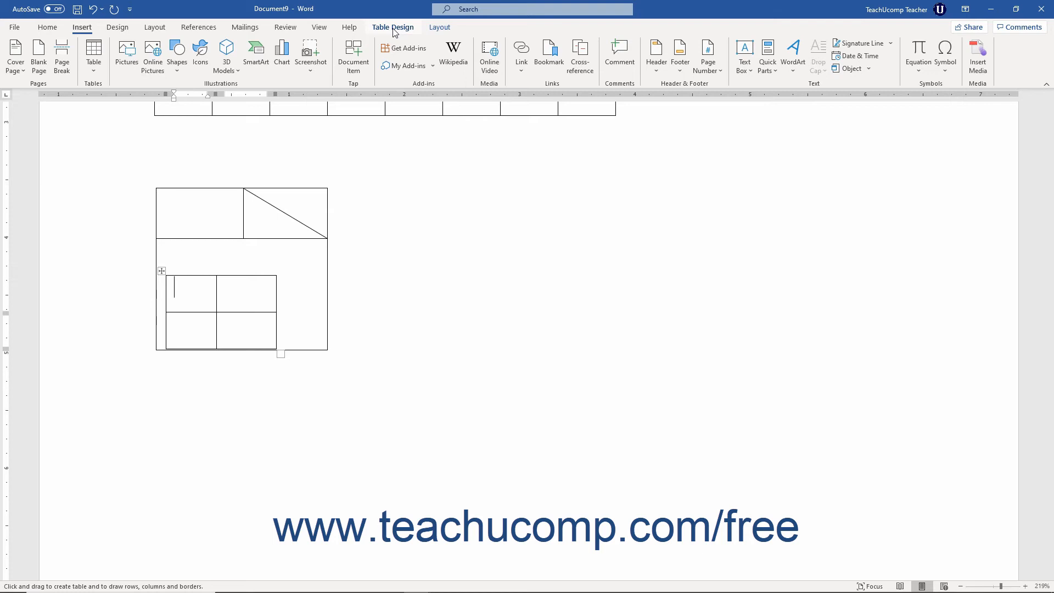
# Set the border pen to a double line at 4½ pt in orange on Table Design.
pyautogui.click(393, 26)
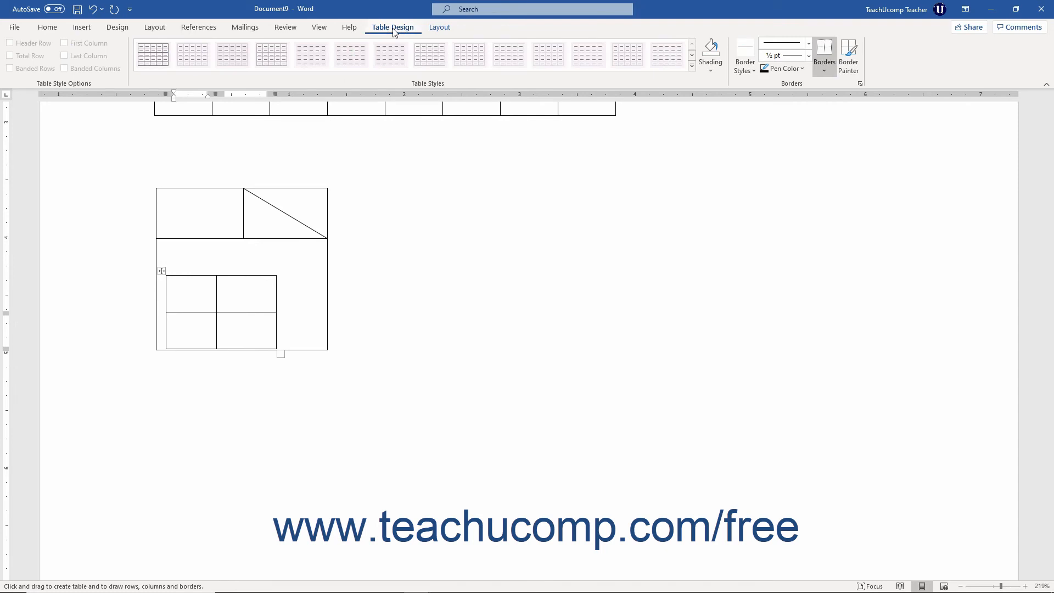
pyautogui.moveTo(791, 83)
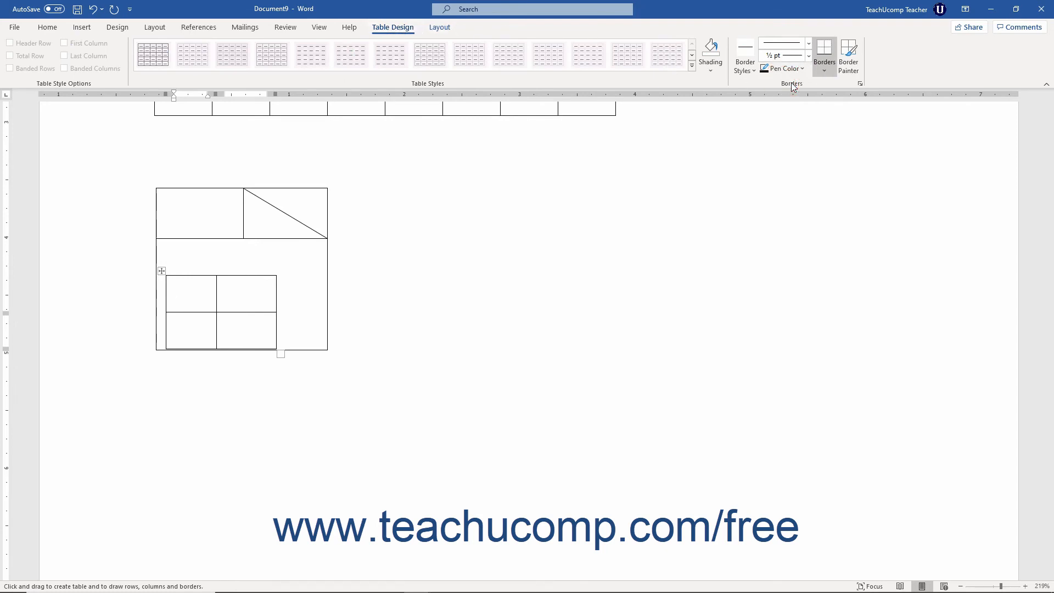
pyautogui.click(174, 289)
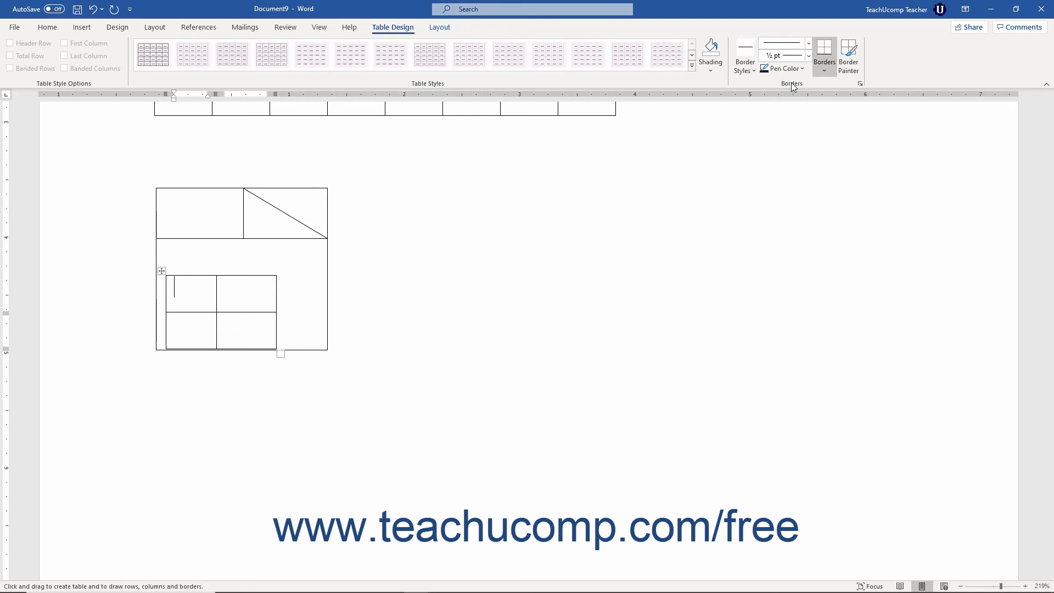
pyautogui.moveTo(806, 47)
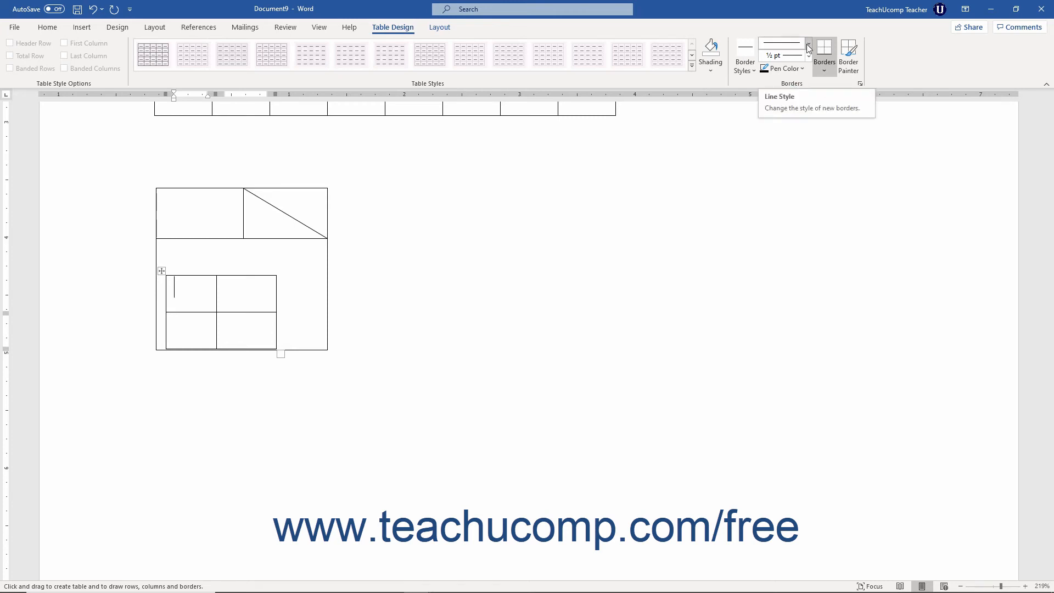
pyautogui.click(808, 47)
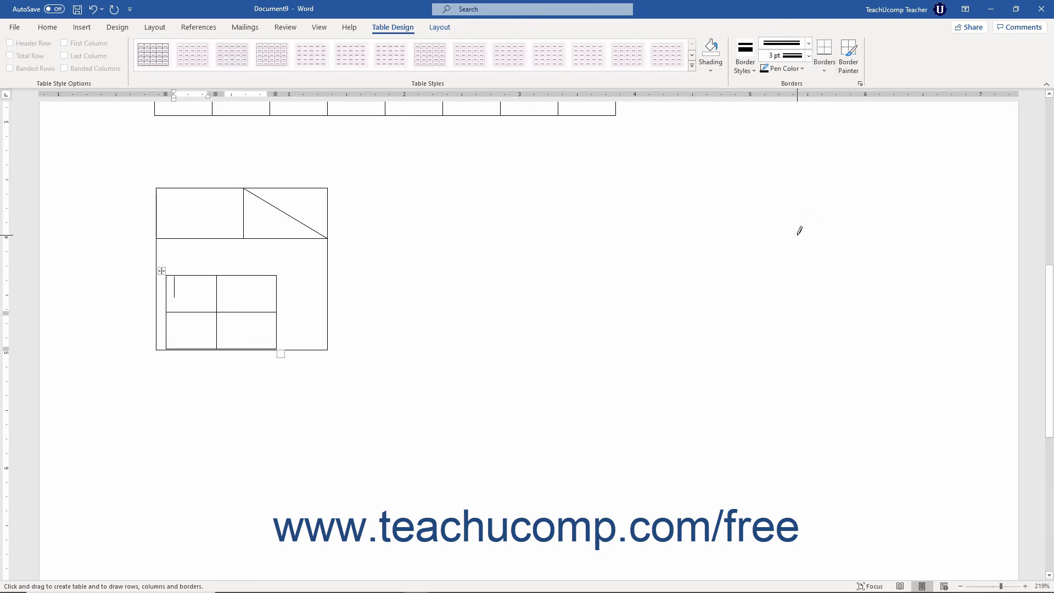
pyautogui.moveTo(811, 66)
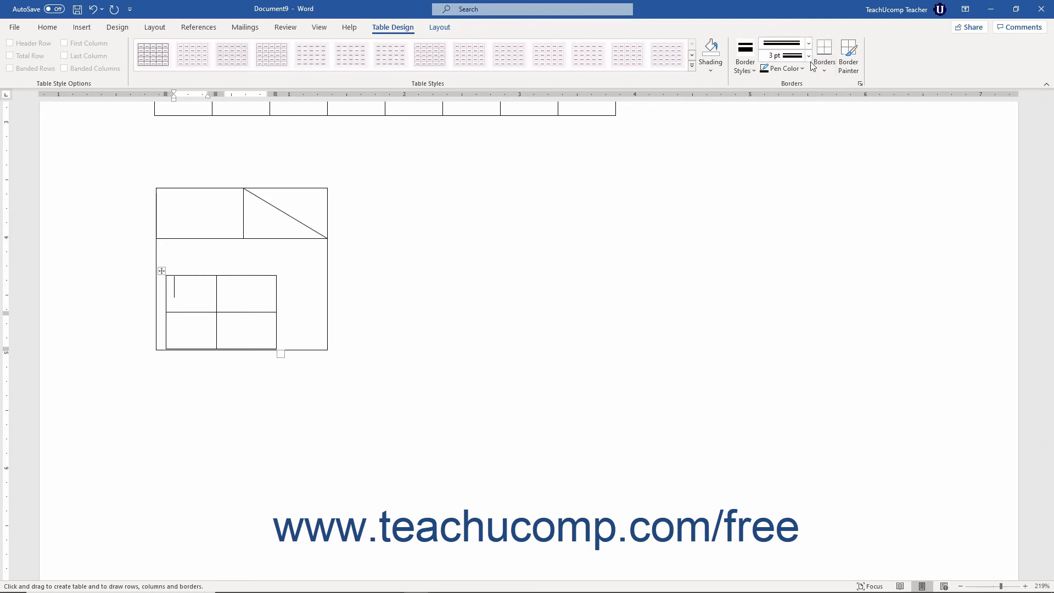
pyautogui.click(808, 55)
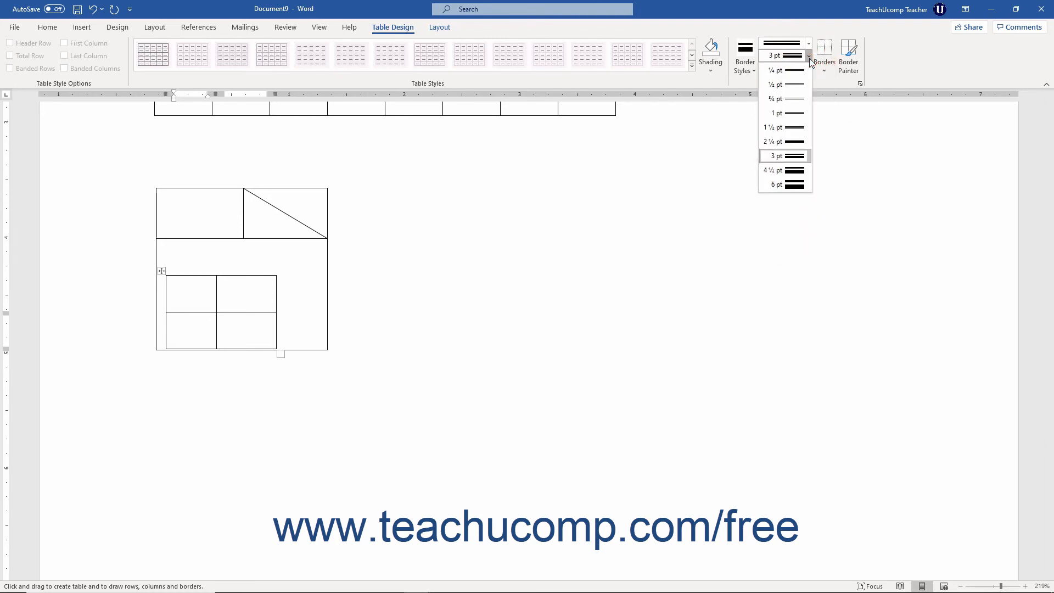
pyautogui.moveTo(785, 169)
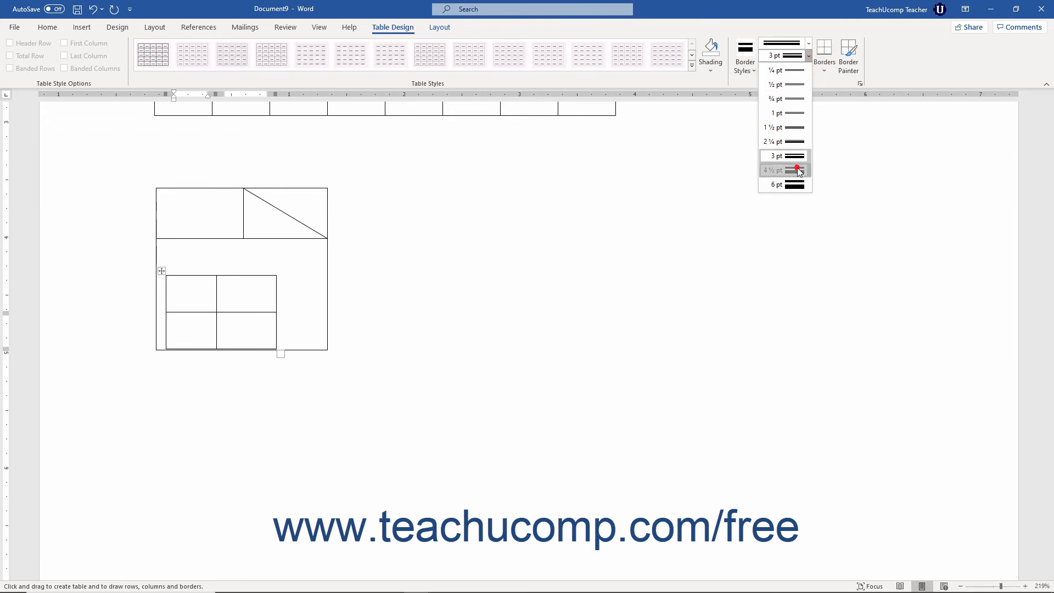
pyautogui.click(782, 169)
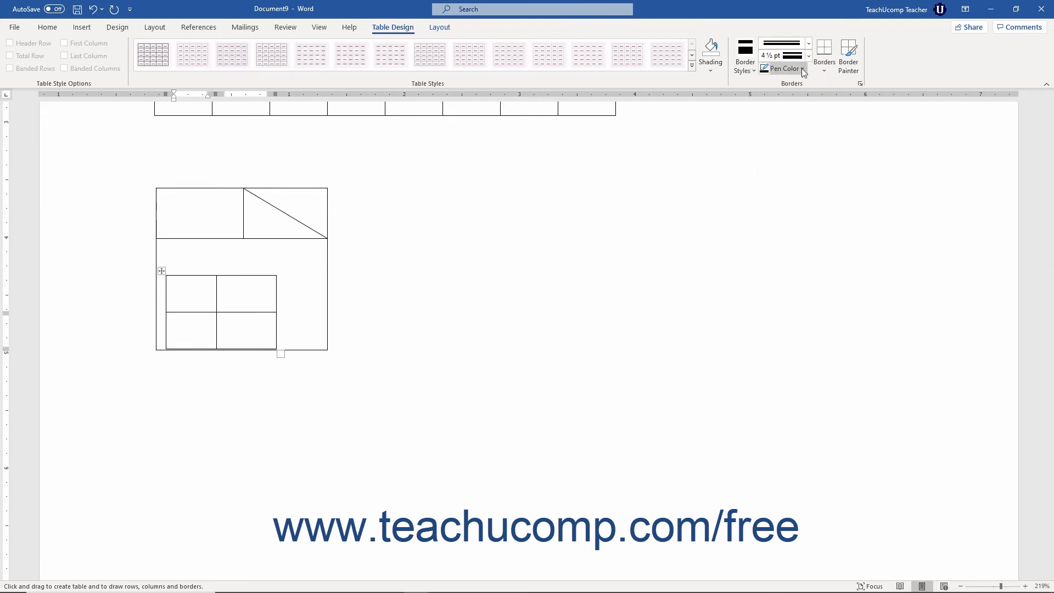
pyautogui.click(779, 69)
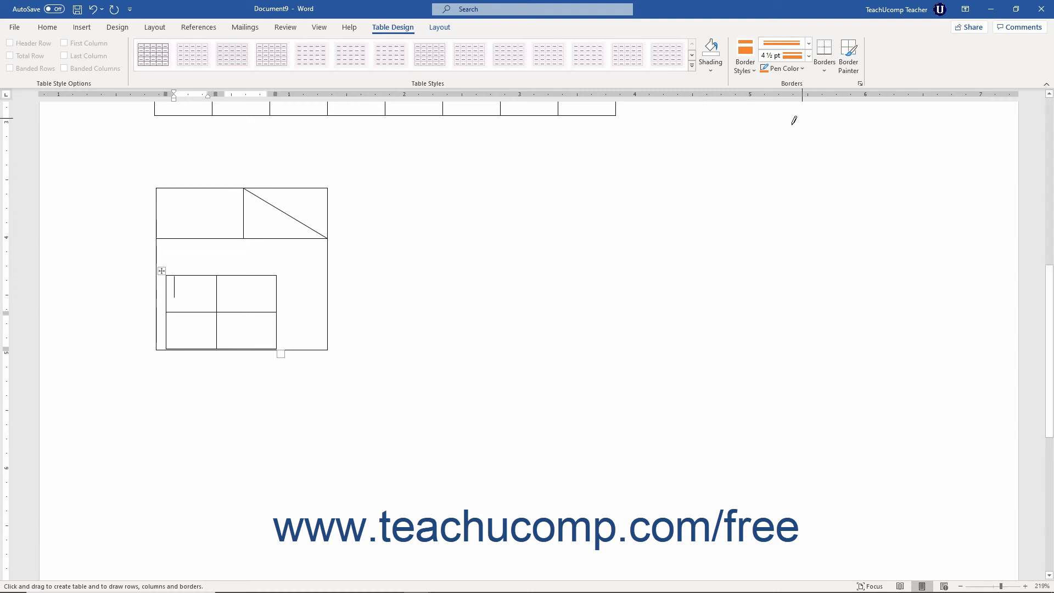
pyautogui.moveTo(385, 186)
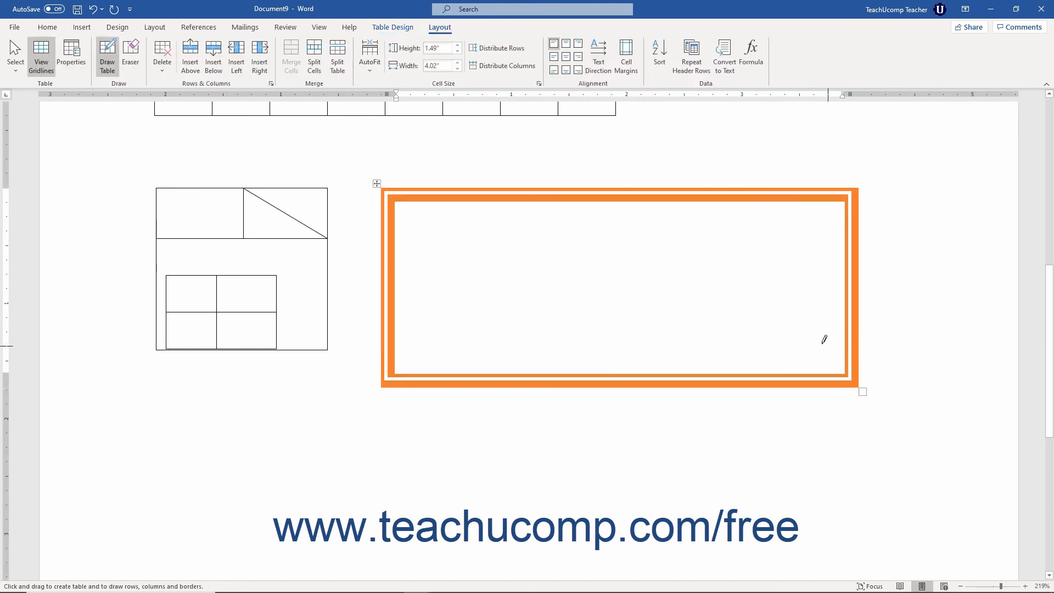
pyautogui.moveTo(772, 330)
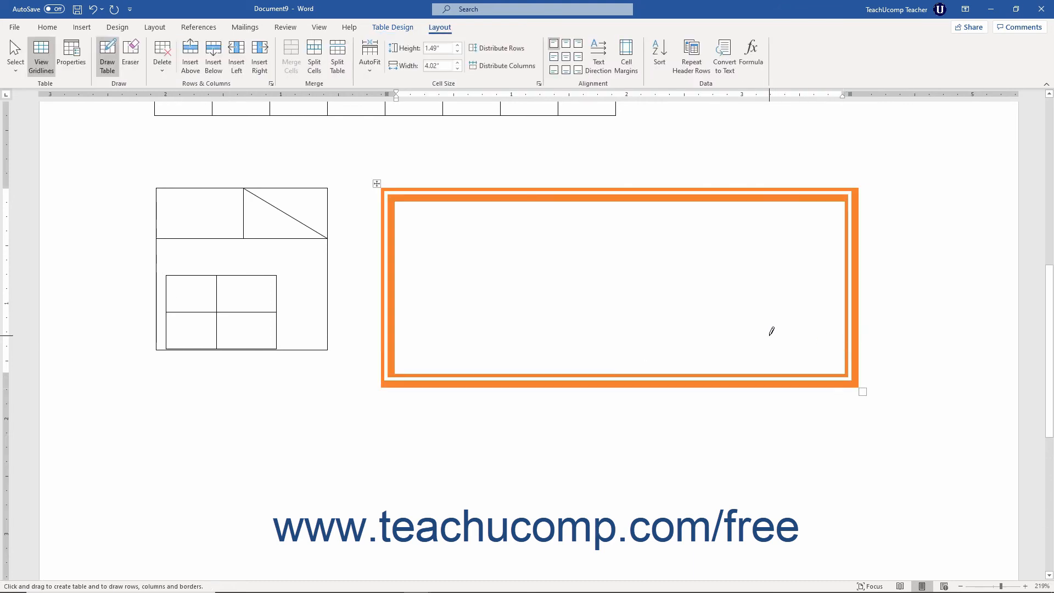
pyautogui.moveTo(595, 338)
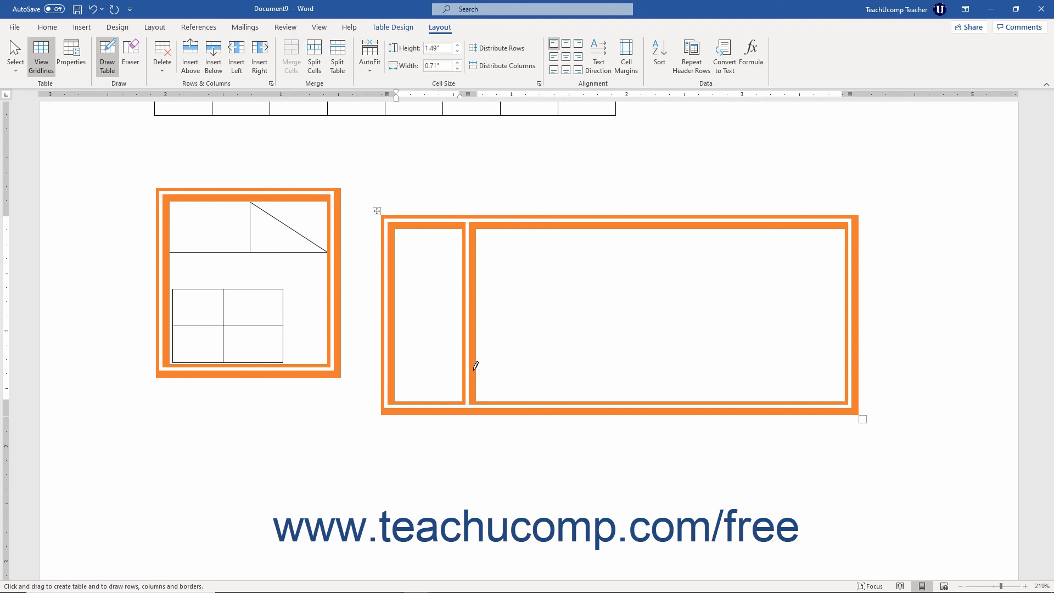
pyautogui.moveTo(557, 217)
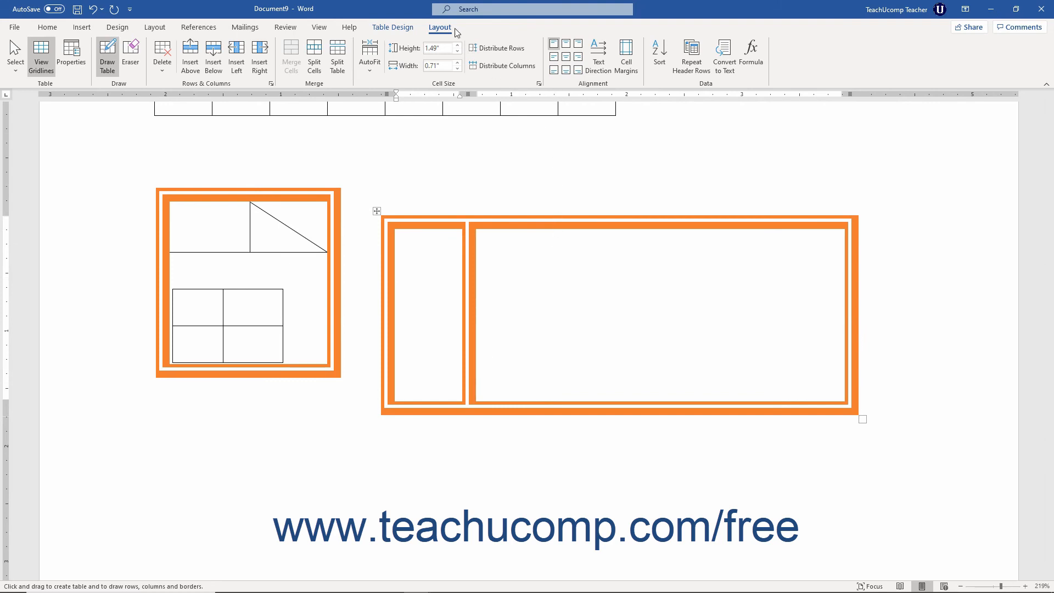
pyautogui.moveTo(130, 56)
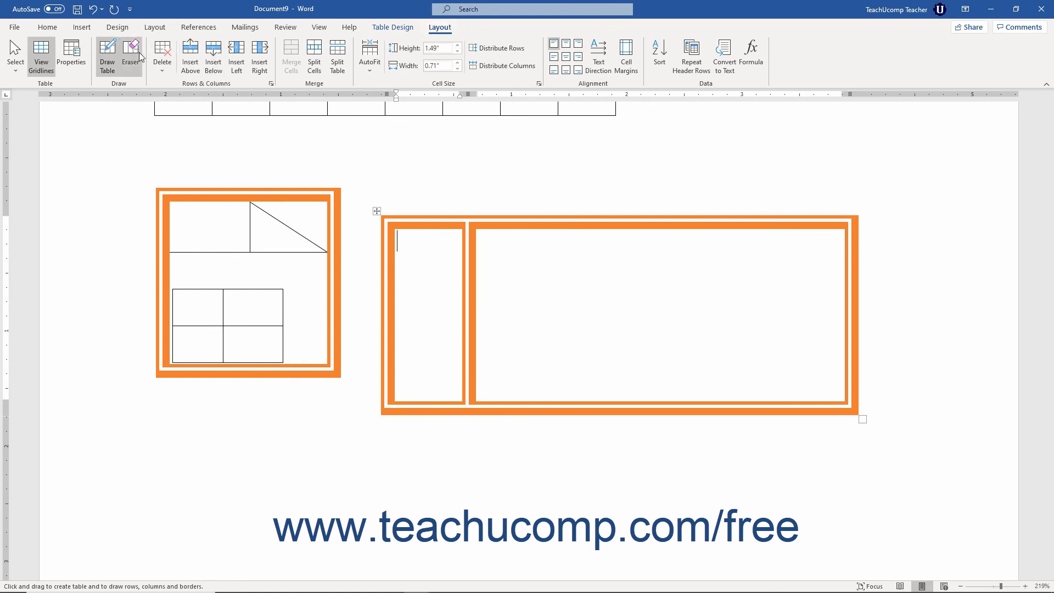
pyautogui.moveTo(132, 55)
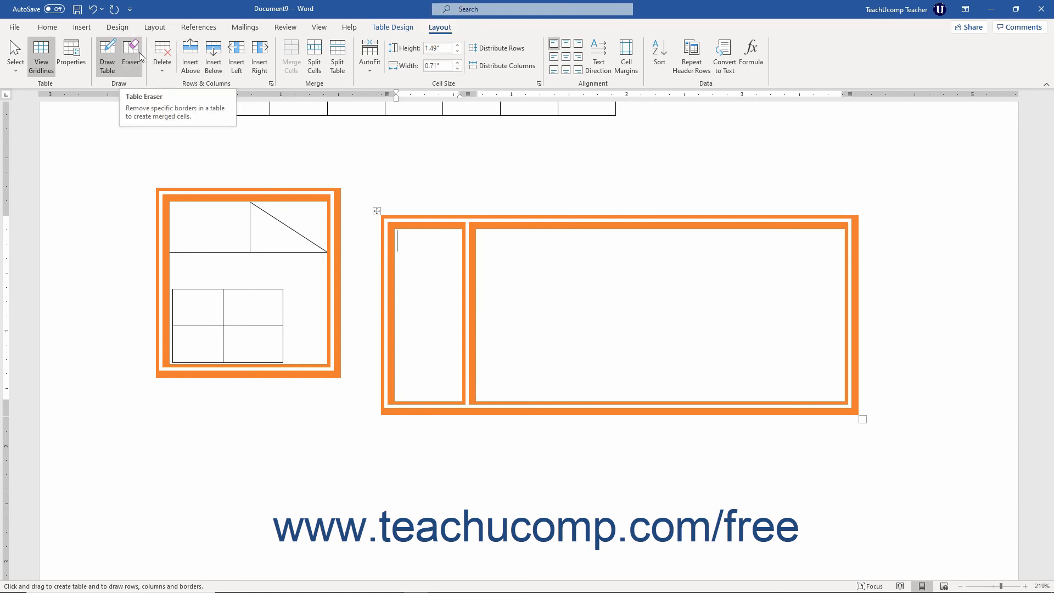
# Erase the column divider in the right orange table, merging it into one cell, then stop erasing.
pyautogui.click(131, 54)
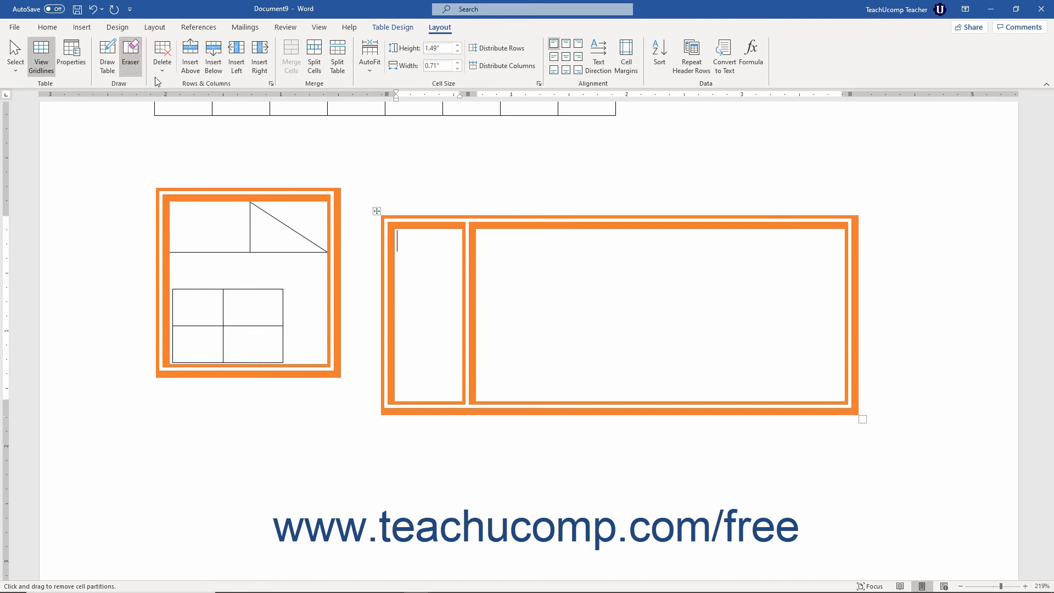
pyautogui.moveTo(388, 175)
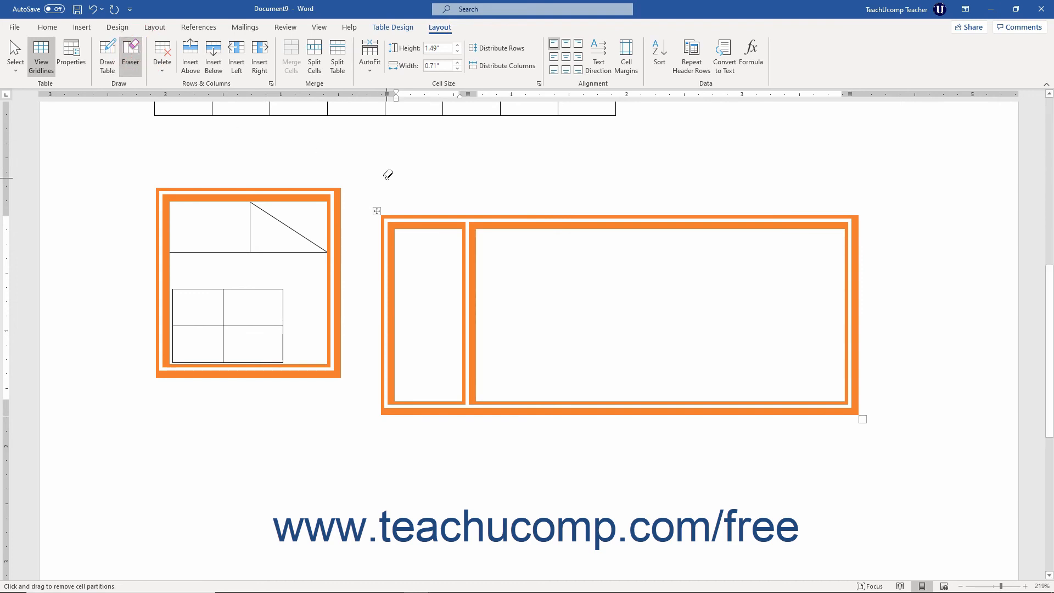
pyautogui.moveTo(473, 252)
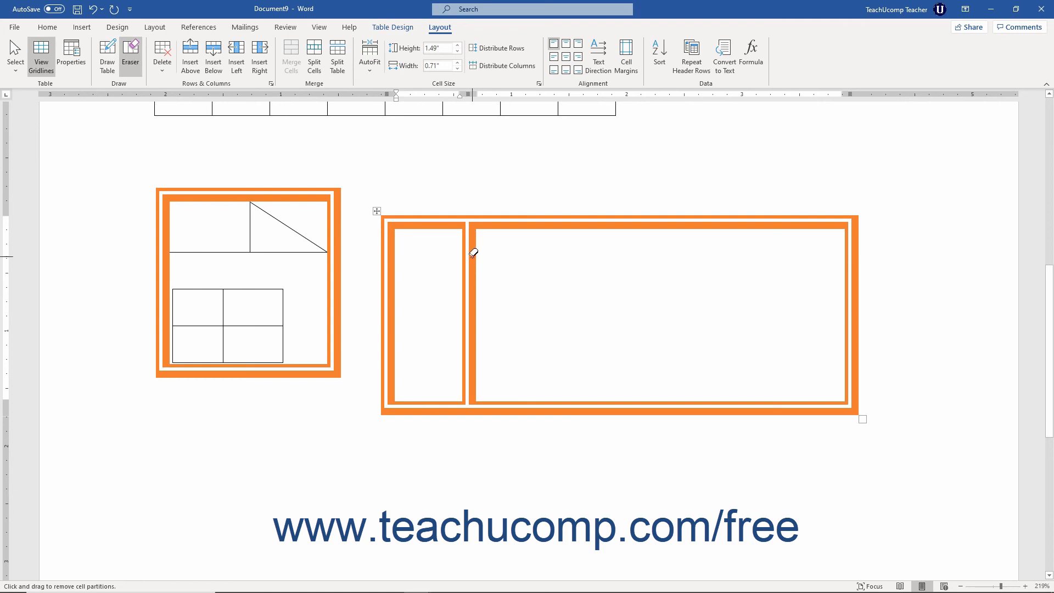
pyautogui.click(398, 242)
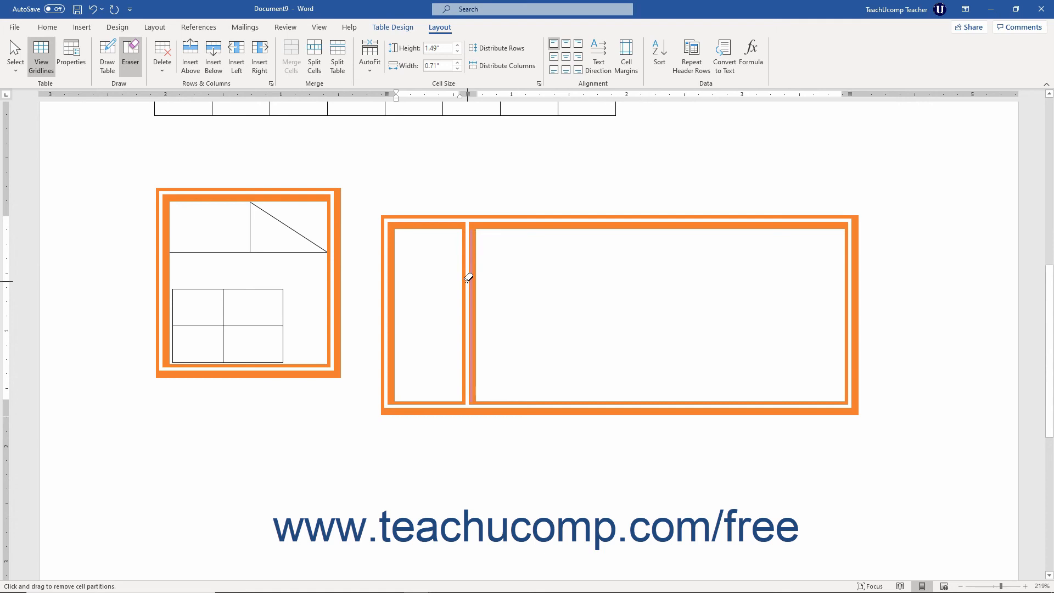
pyautogui.click(468, 278)
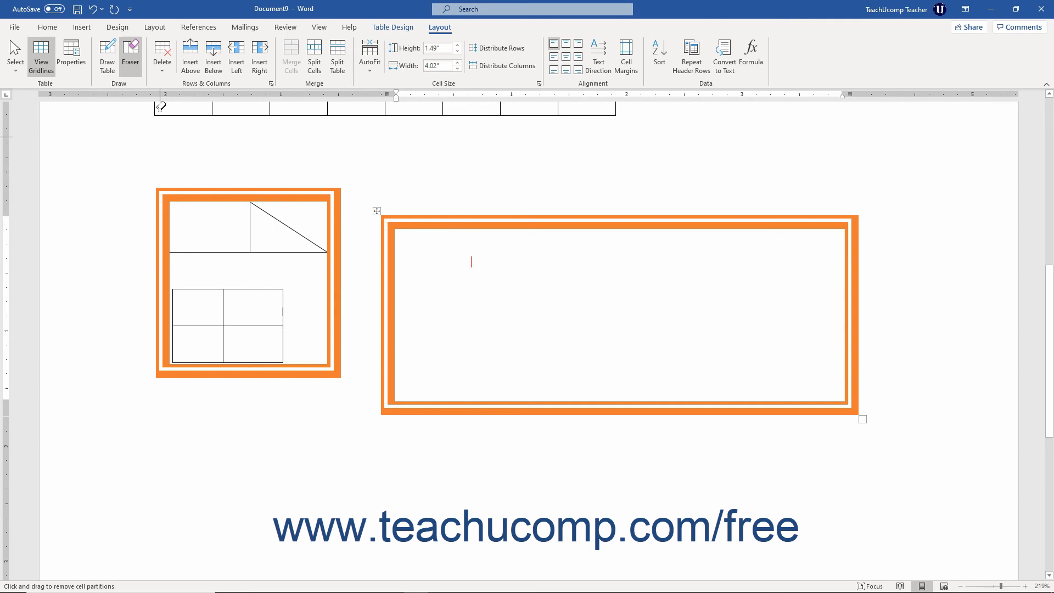
pyautogui.click(131, 54)
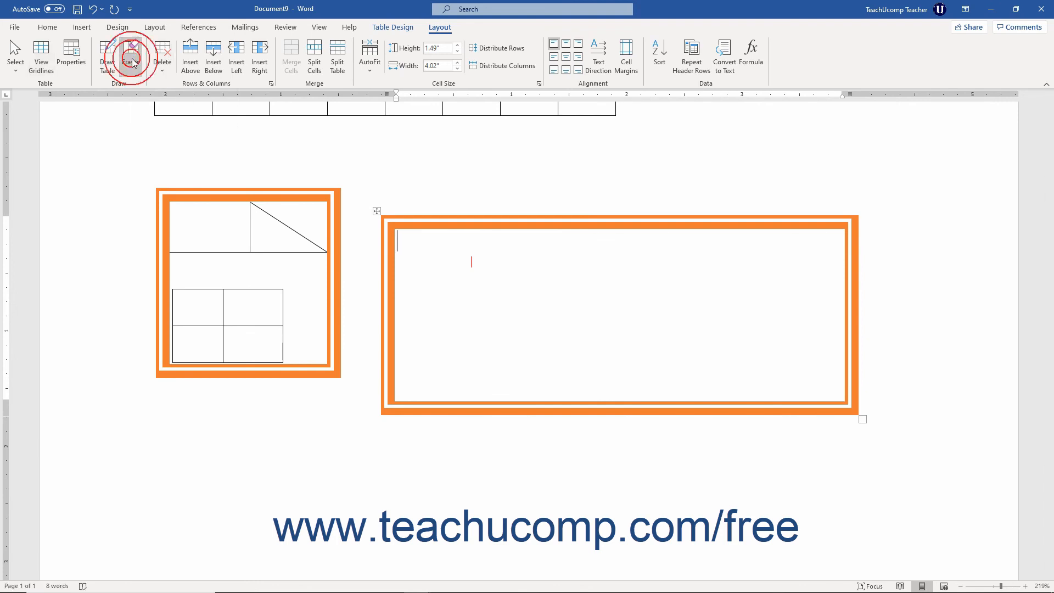
pyautogui.click(131, 54)
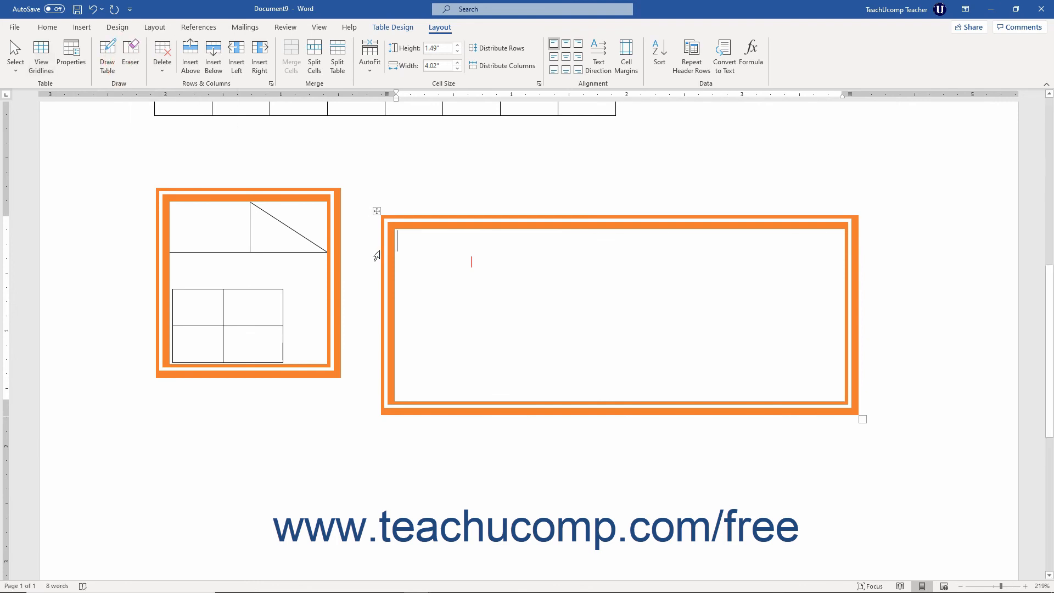